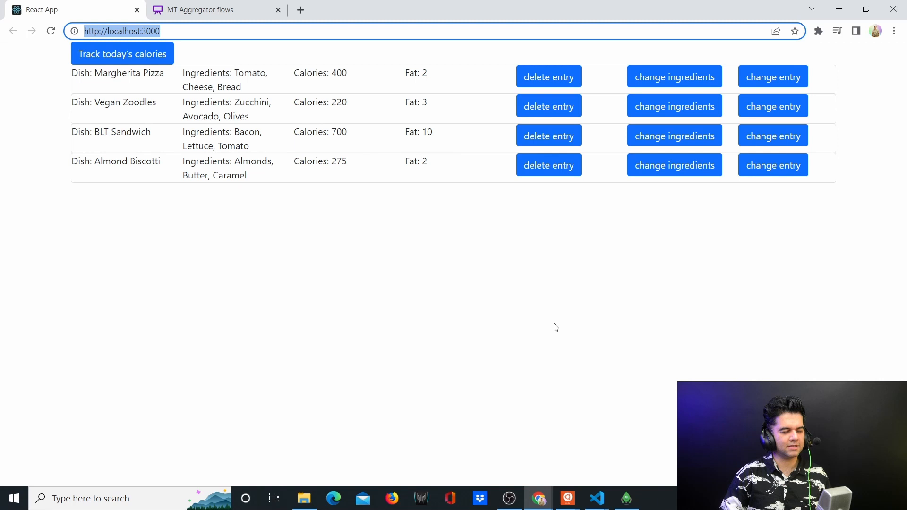
{"action": "mouse_move", "coordinate": [551, 360]}
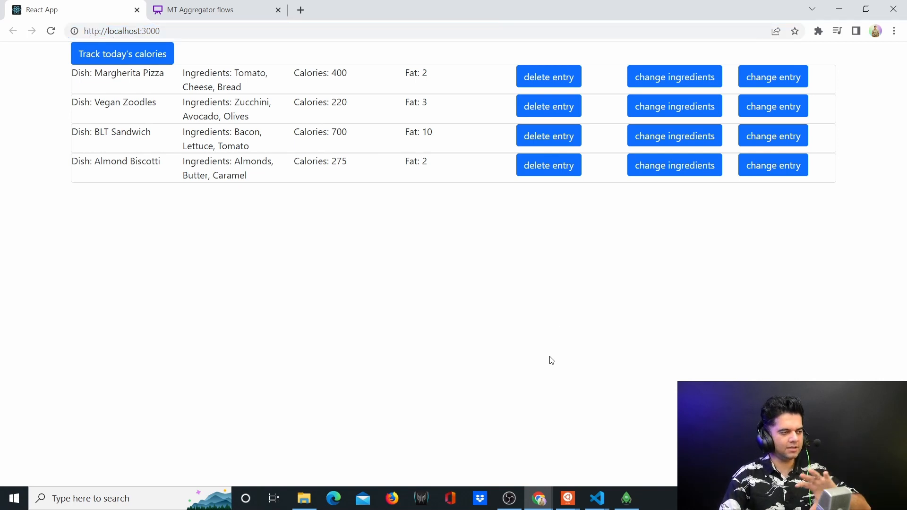
{"action": "mouse_move", "coordinate": [575, 376]}
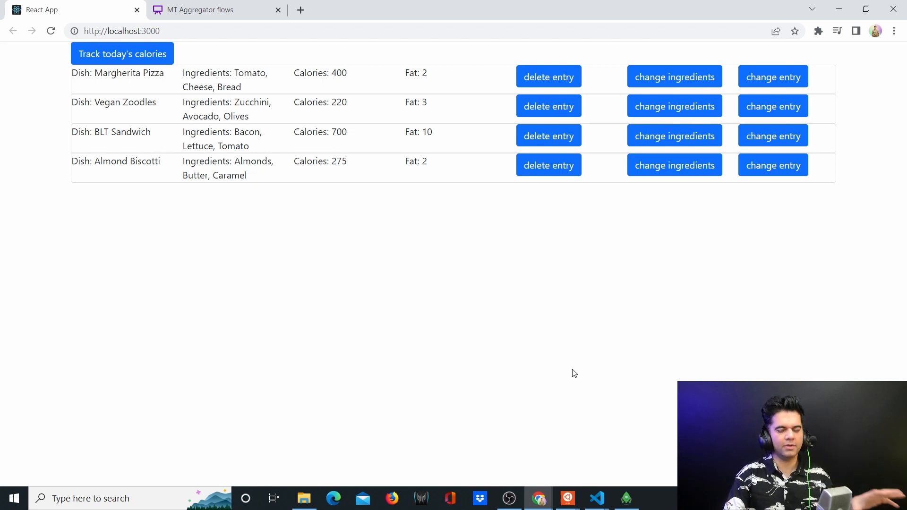
Add a Veggie Burger entry: cauliflower, broccoli, cheese, 450 calories, fat 3
{"action": "left_click", "coordinate": [122, 31]}
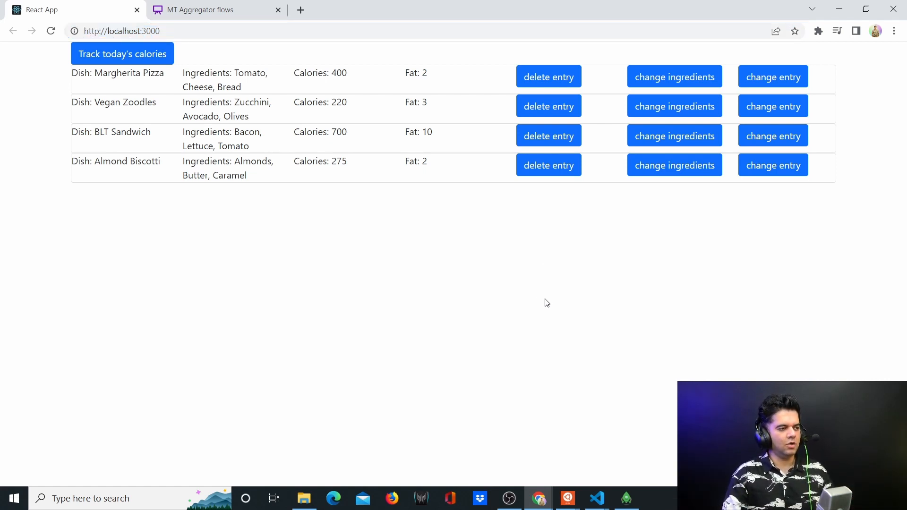
{"action": "mouse_move", "coordinate": [183, 56]}
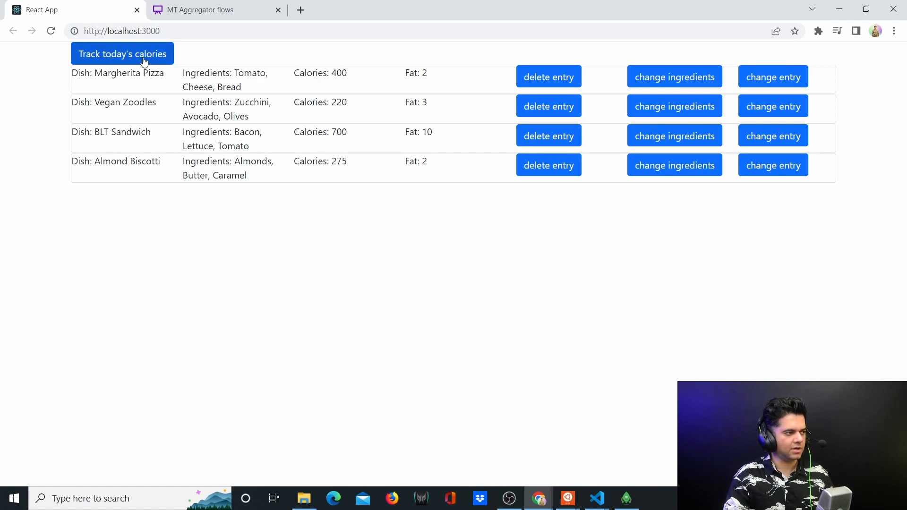
{"action": "left_click", "coordinate": [122, 53]}
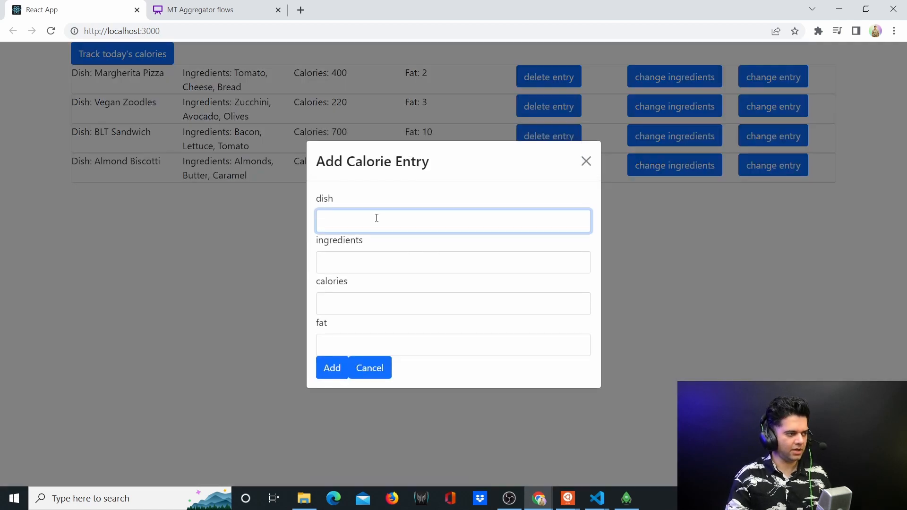
{"action": "type", "text": "bu"}
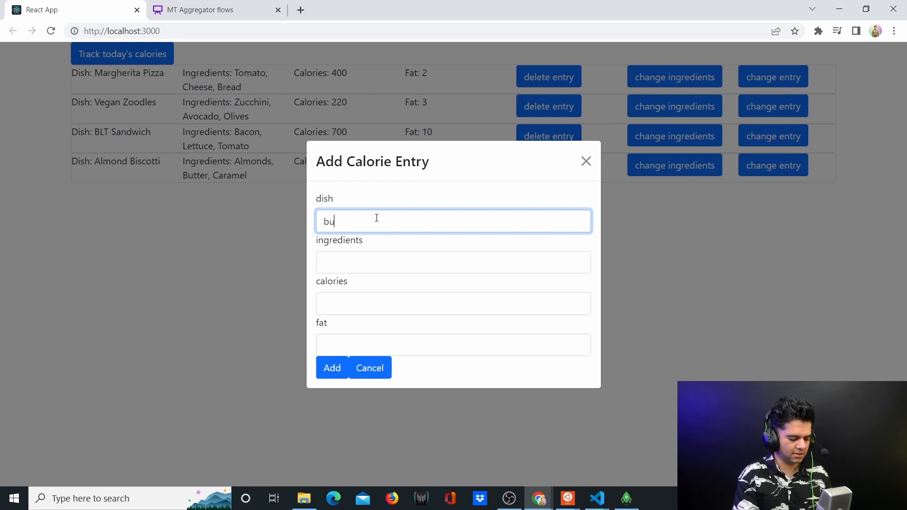
{"action": "key", "text": "Backspace"}
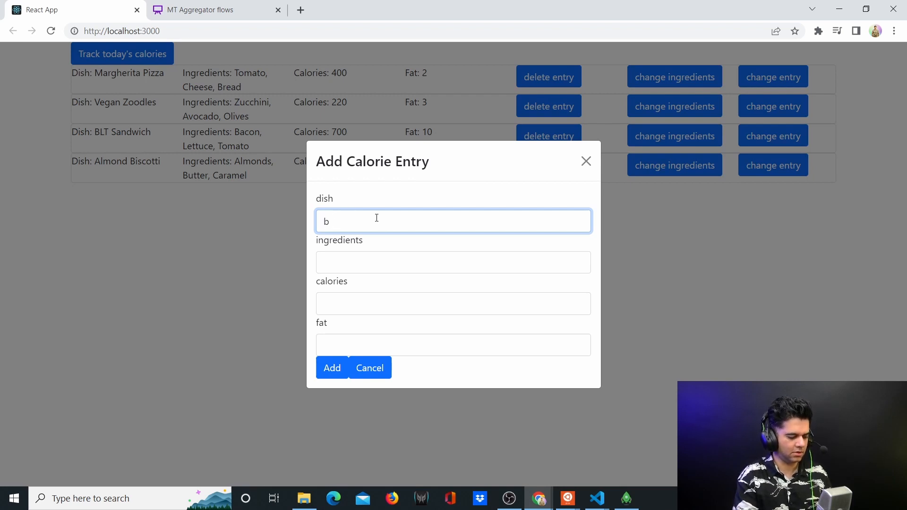
{"action": "type", "text": "Veggie Burger"}
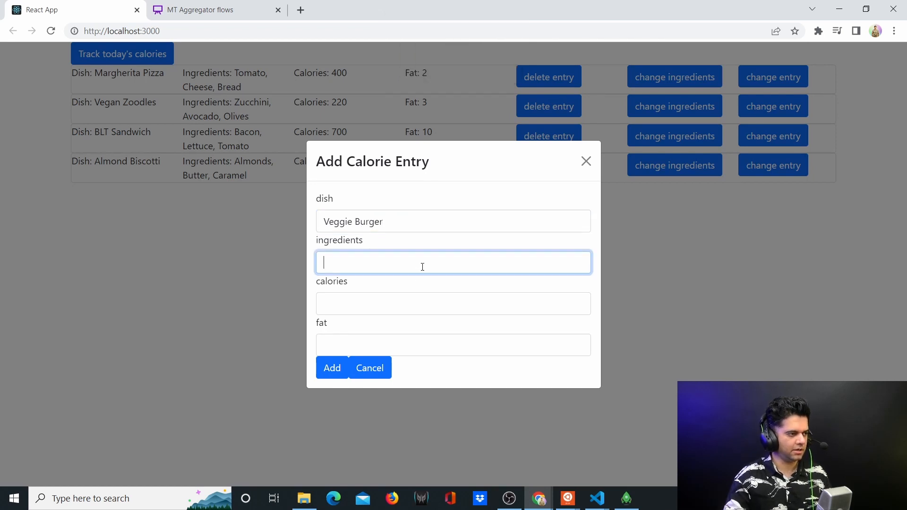
{"action": "type", "text": "cu"}
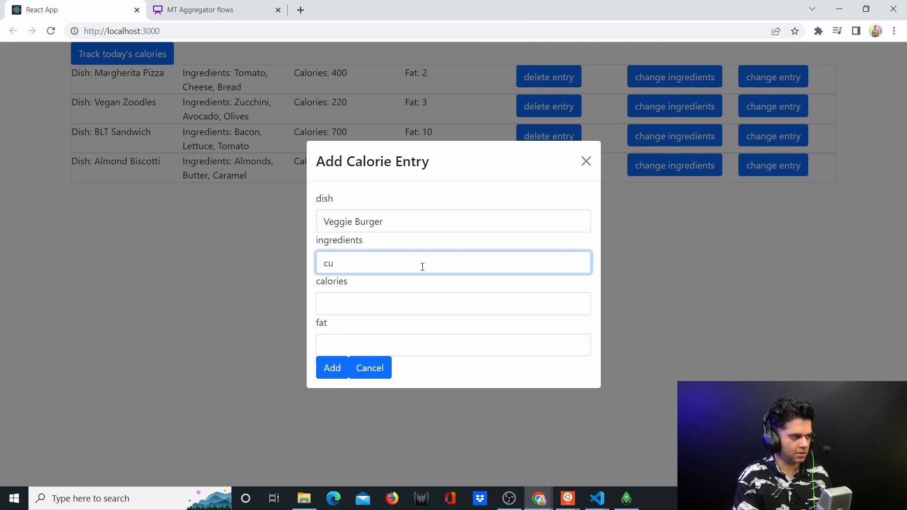
{"action": "type", "text": "auliflowe"}
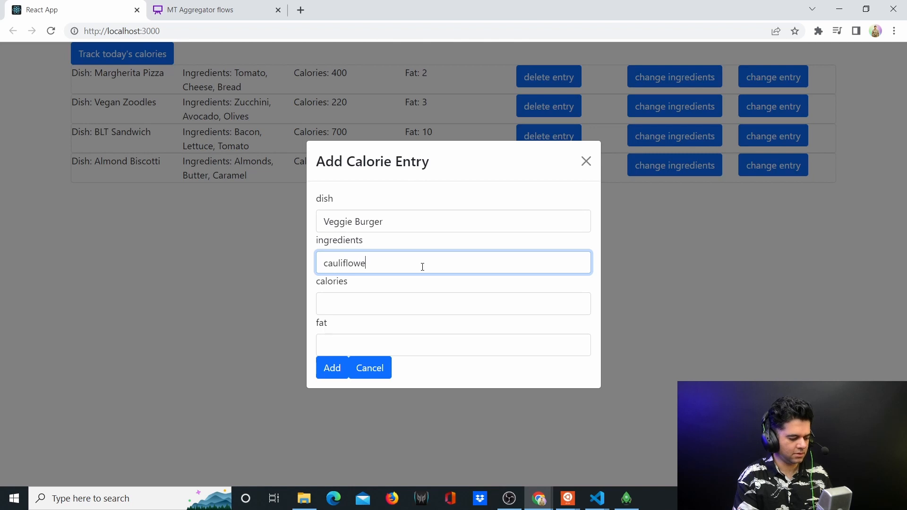
{"action": "type", "text": "r, brocco"}
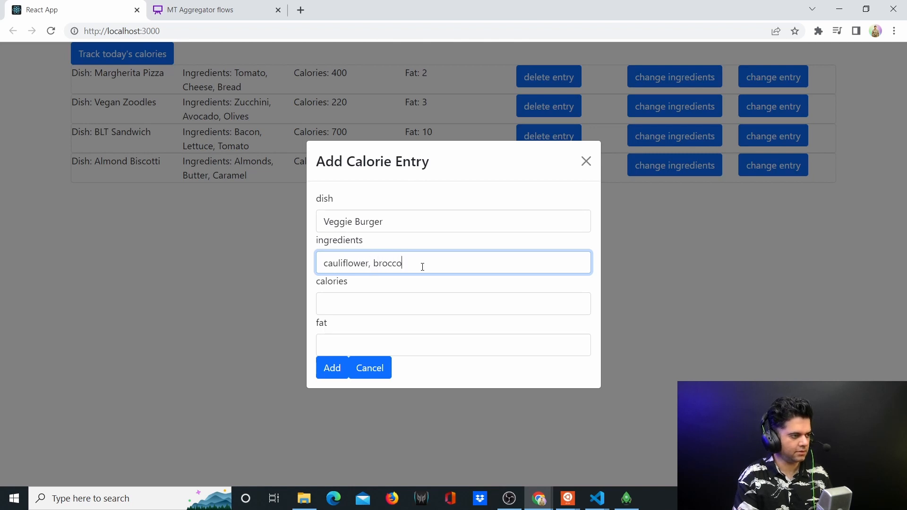
{"action": "type", "text": "li, cheese"}
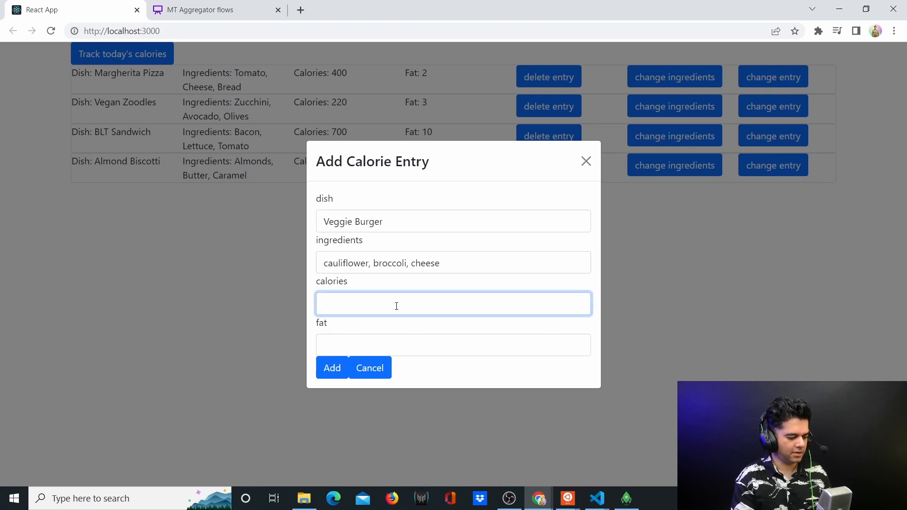
{"action": "type", "text": "450"}
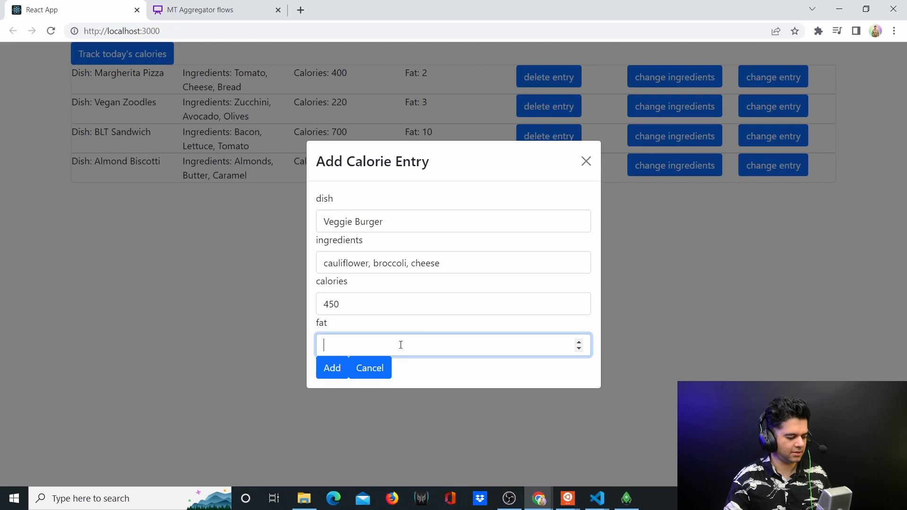
{"action": "type", "text": "3"}
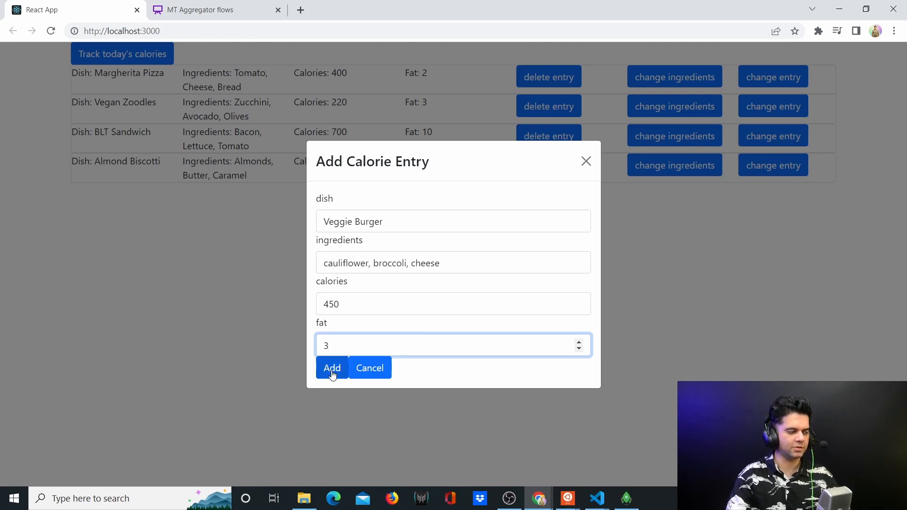
{"action": "left_click", "coordinate": [332, 368]}
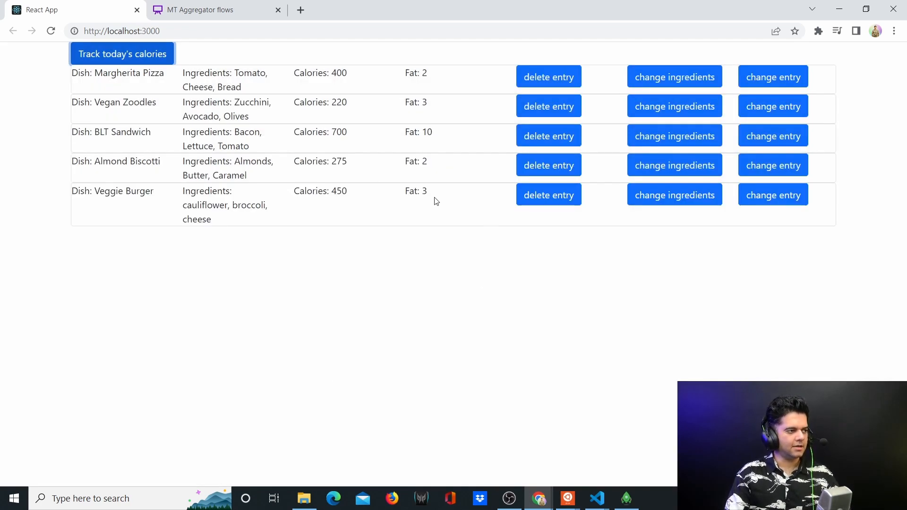
{"action": "mouse_move", "coordinate": [768, 234]}
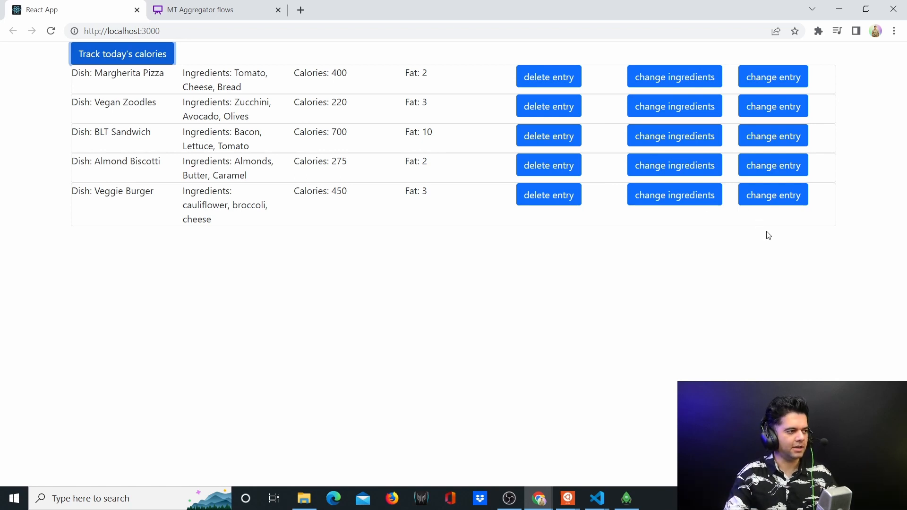
Delete the BLT Sandwich entry from the list
{"action": "double_click", "coordinate": [104, 191]}
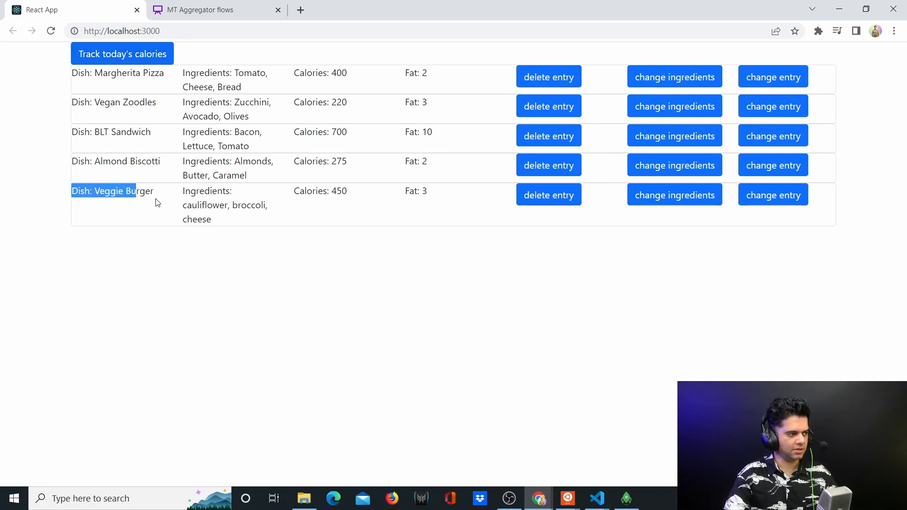
{"action": "left_click", "coordinate": [229, 248]}
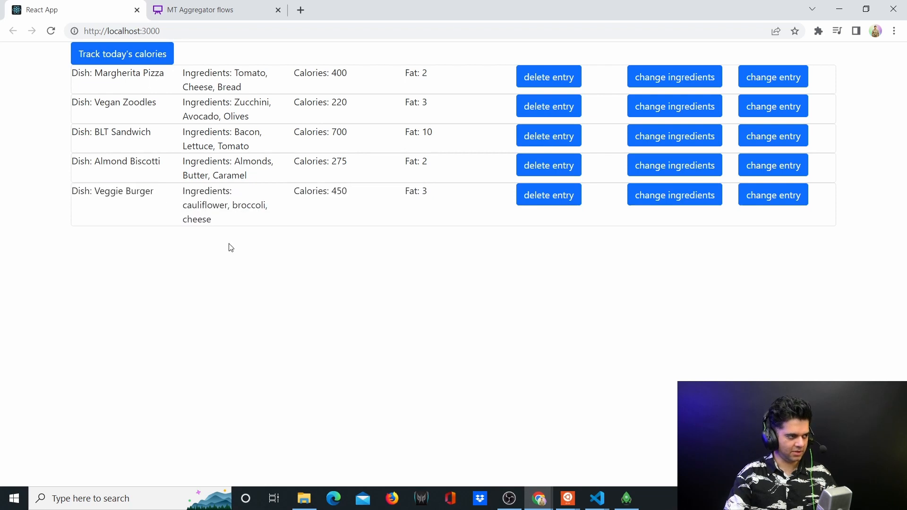
{"action": "mouse_move", "coordinate": [542, 239]}
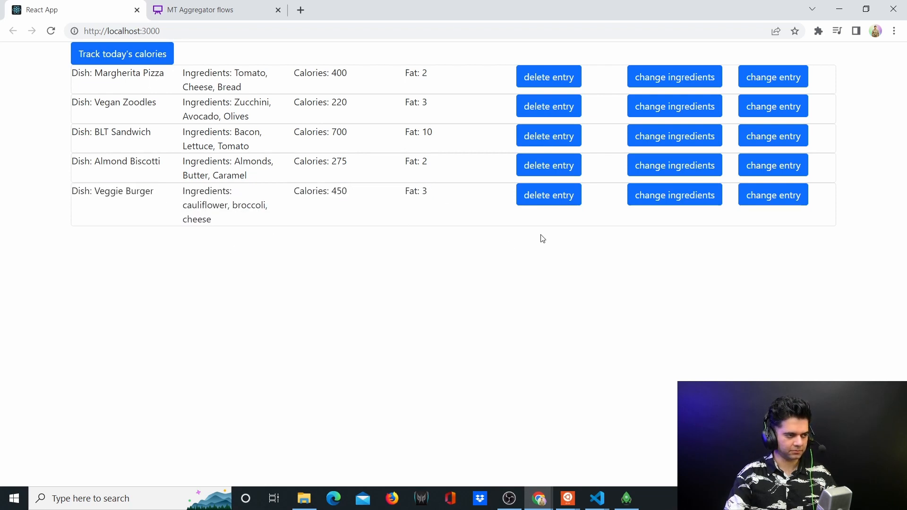
{"action": "left_click", "coordinate": [548, 136]}
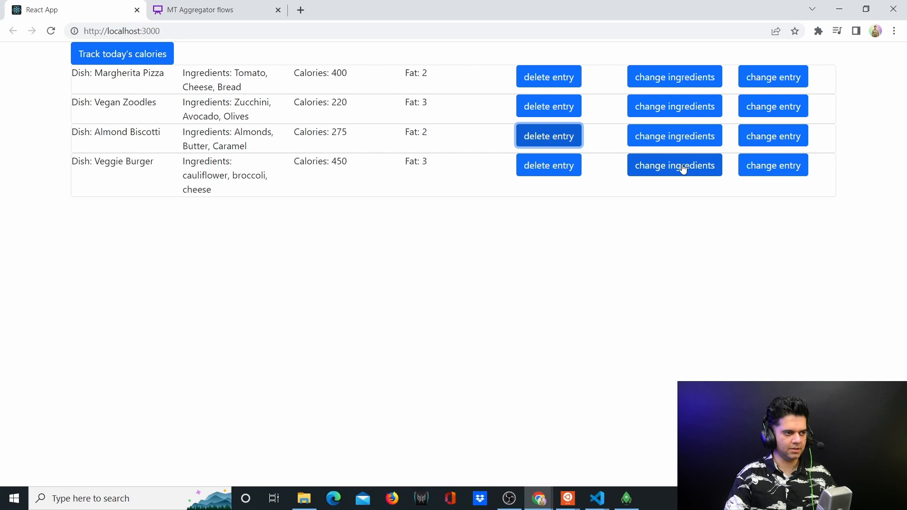
Change the Almond Biscotti entry's ingredients to cashews
{"action": "left_click", "coordinate": [674, 165]}
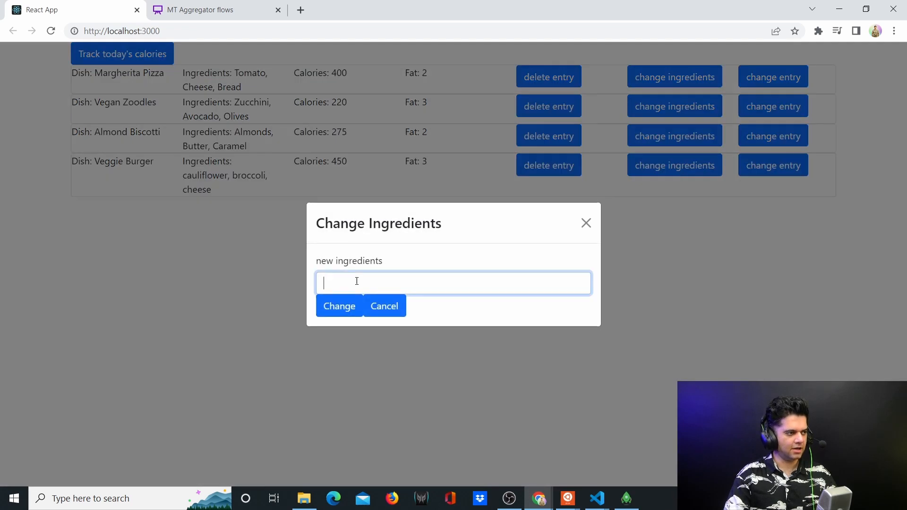
{"action": "left_click", "coordinate": [383, 306]}
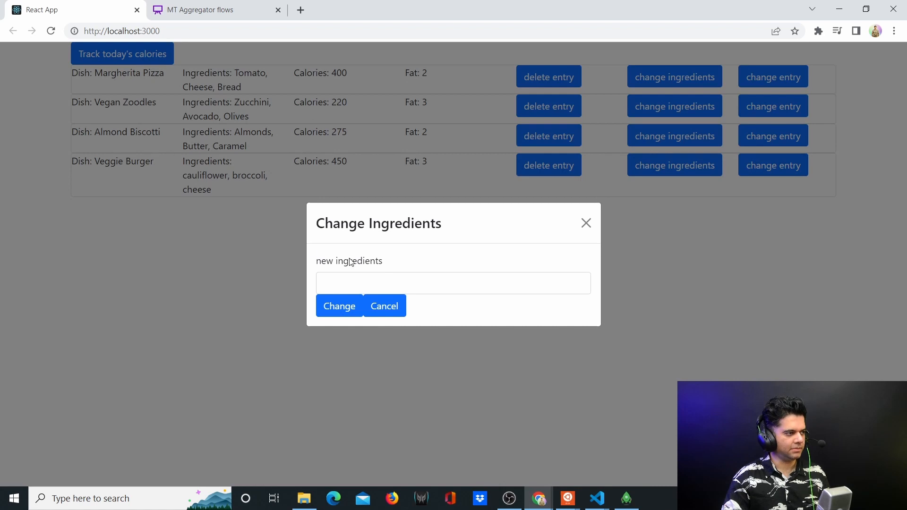
{"action": "left_click", "coordinate": [453, 283]}
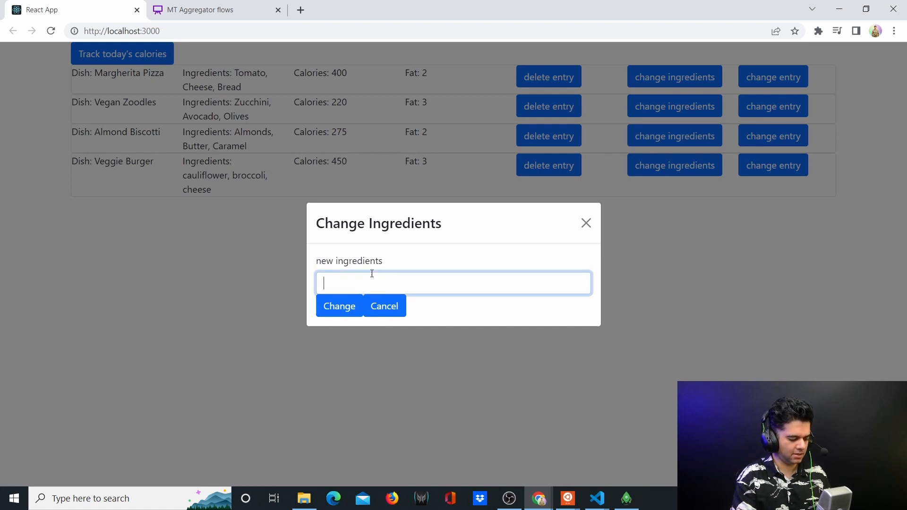
{"action": "type", "text": "cashews"}
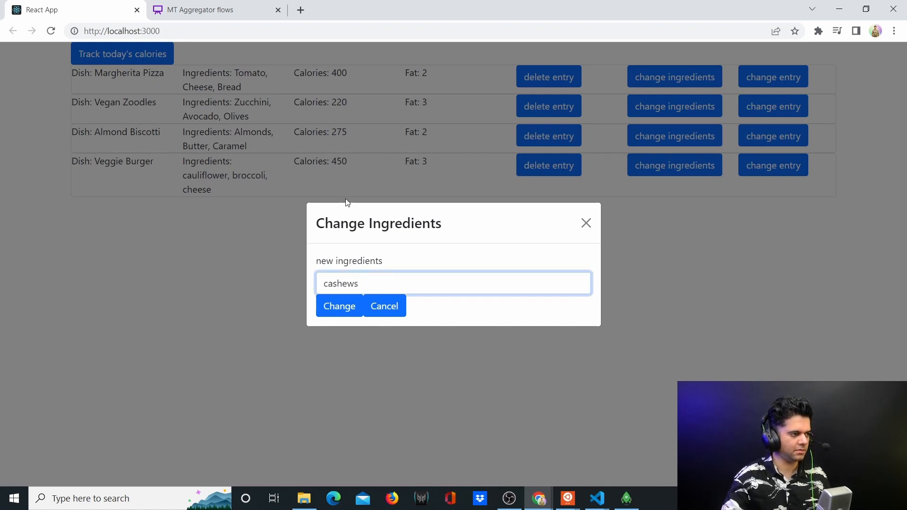
{"action": "left_click", "coordinate": [339, 305]}
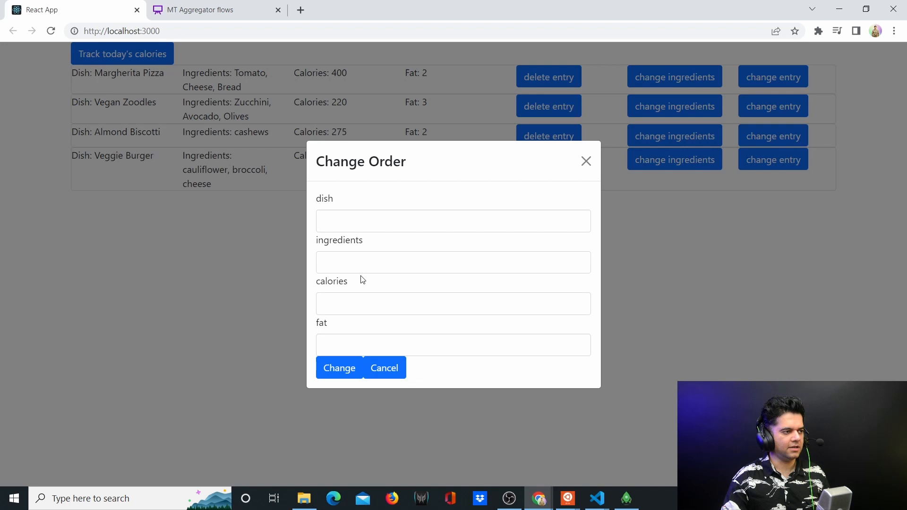
{"action": "mouse_move", "coordinate": [688, 149]}
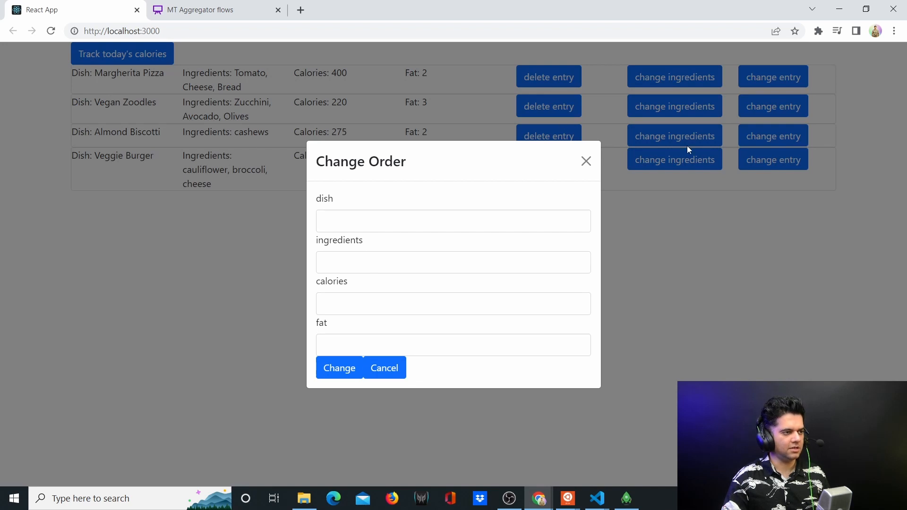
Edit the entry to Almond Brittle with almonds, refined sugar, honey and 300 calories, and save it
{"action": "left_click", "coordinate": [453, 221]}
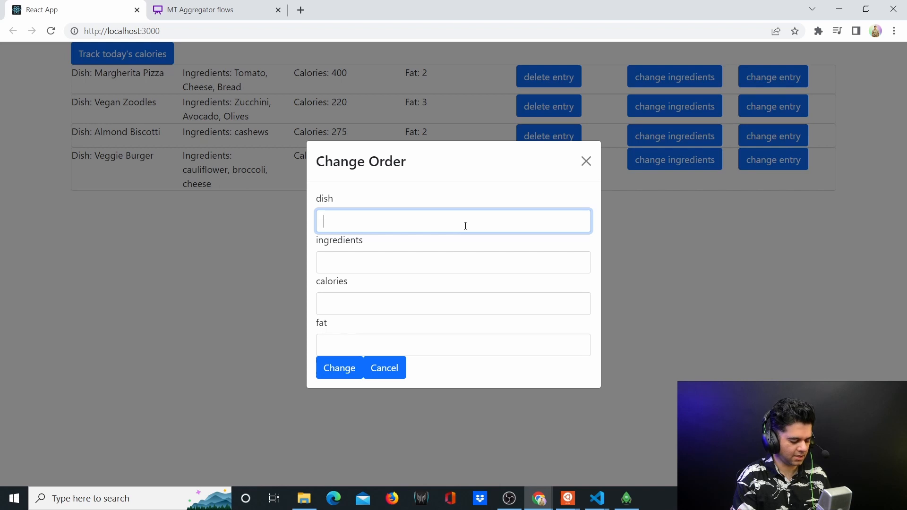
{"action": "type", "text": "Almond Brittle"}
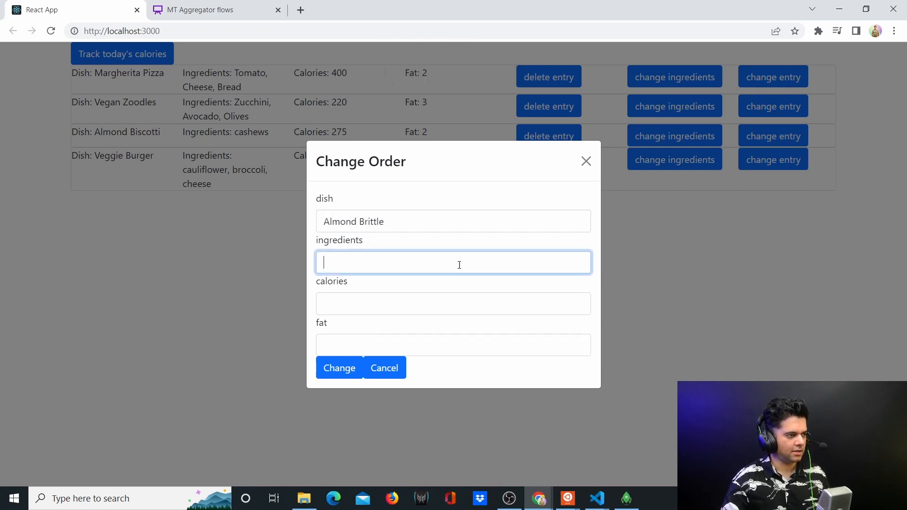
{"action": "type", "text": "almo"}
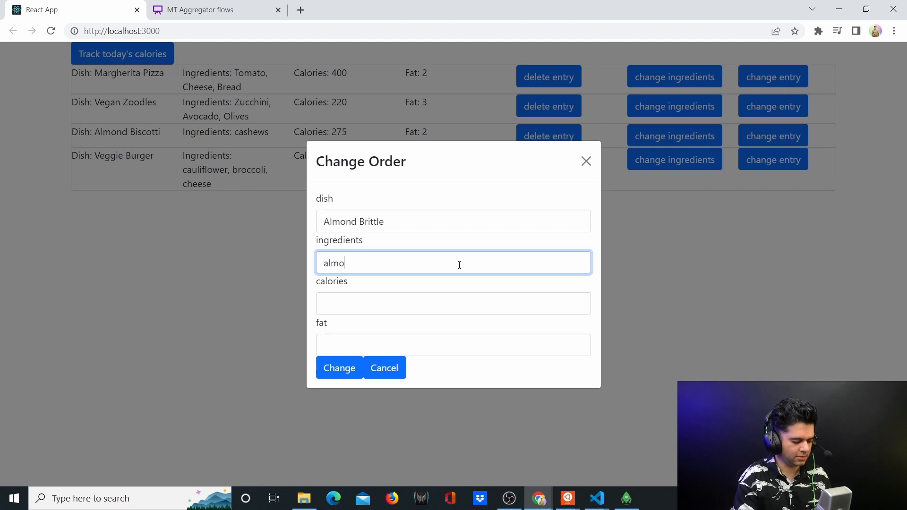
{"action": "type", "text": "nds, refi"}
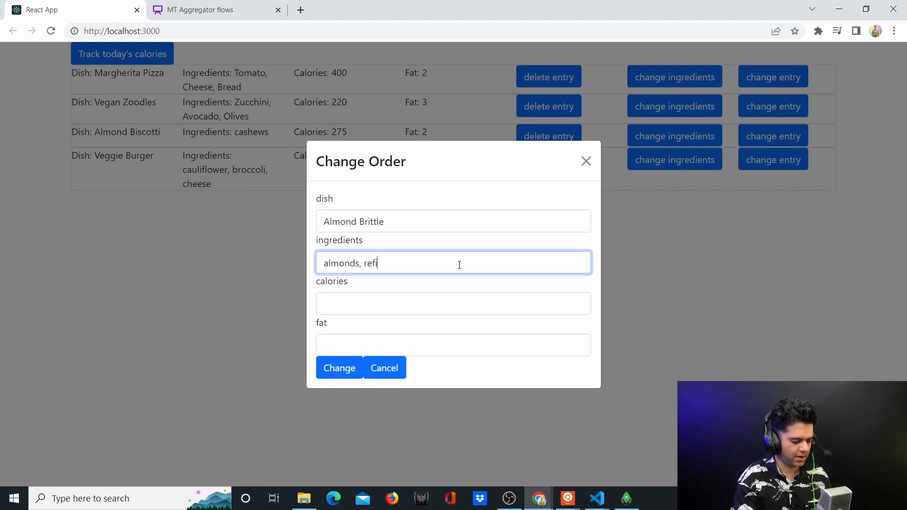
{"action": "type", "text": "ned s"}
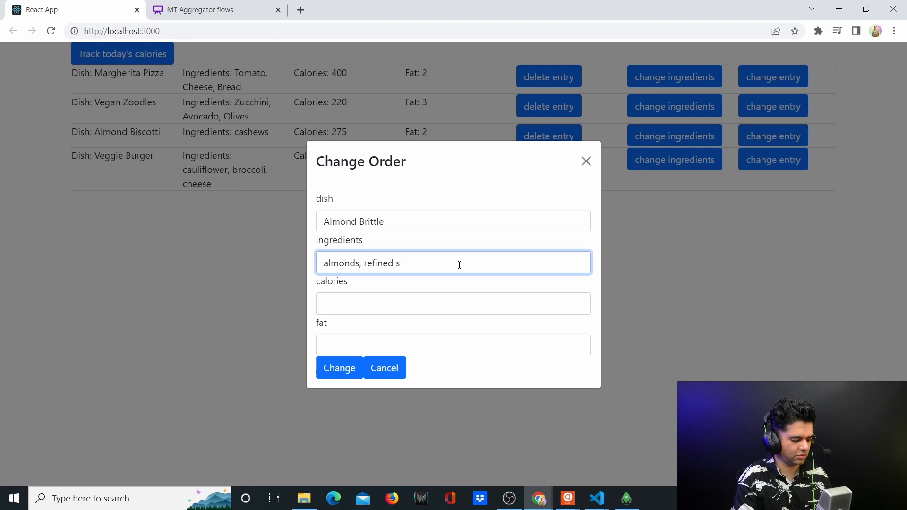
{"action": "type", "text": "ugar, honey"}
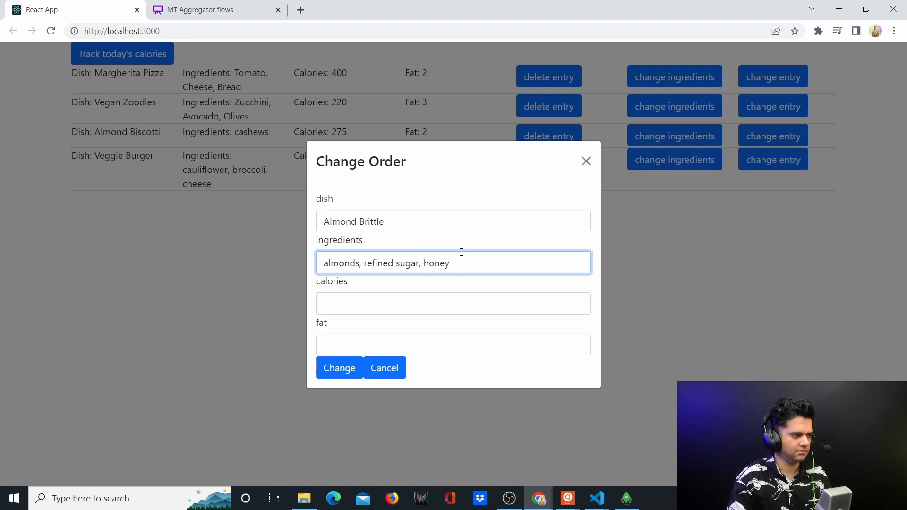
{"action": "left_click", "coordinate": [453, 303]}
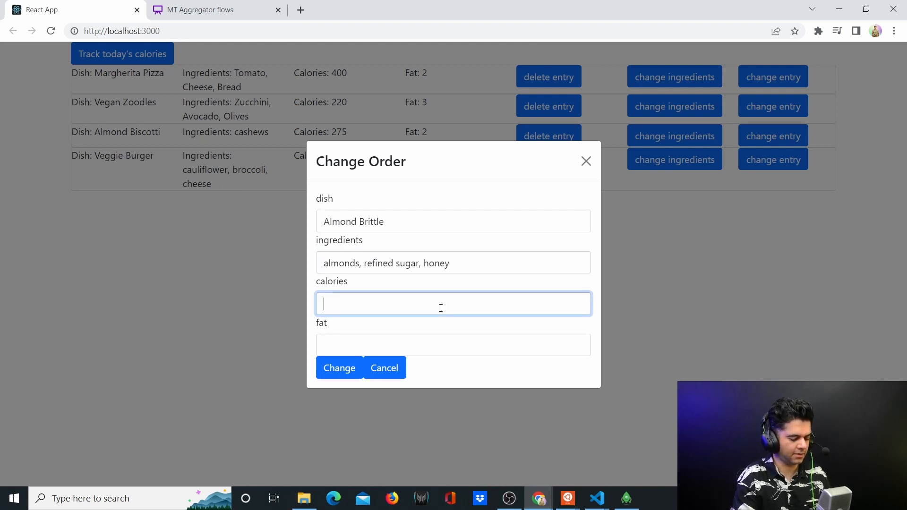
{"action": "type", "text": "300"}
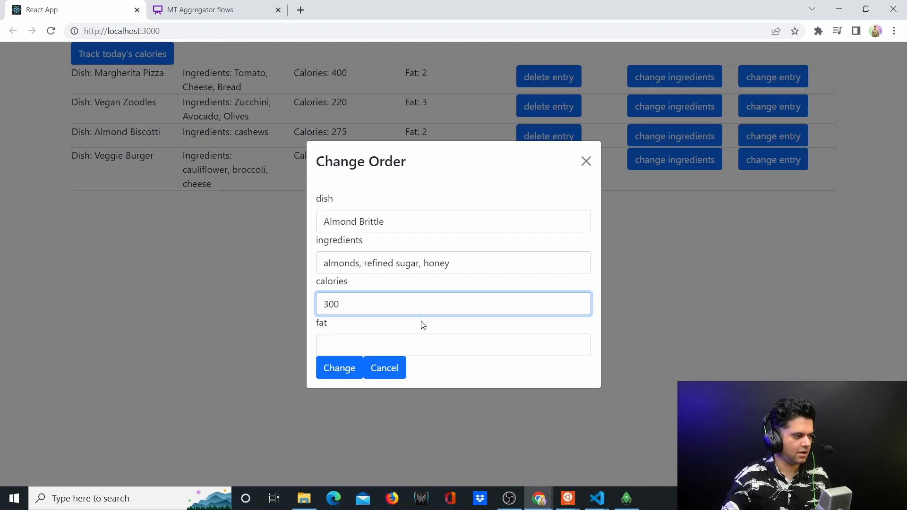
{"action": "left_click", "coordinate": [339, 368]}
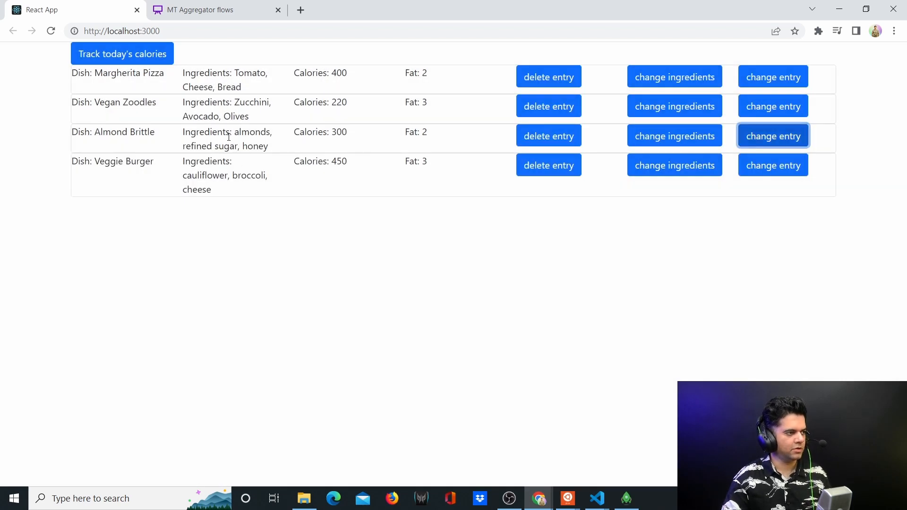
{"action": "double_click", "coordinate": [124, 132]}
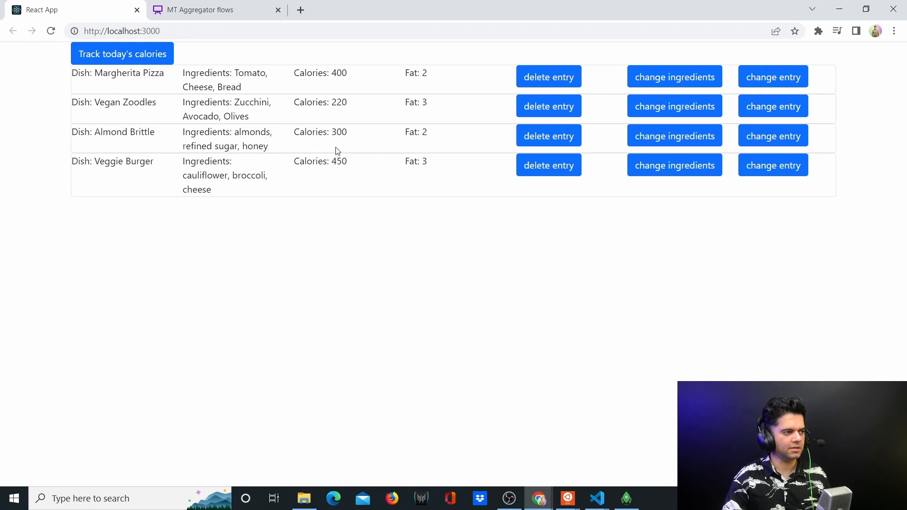
{"action": "mouse_move", "coordinate": [674, 136]}
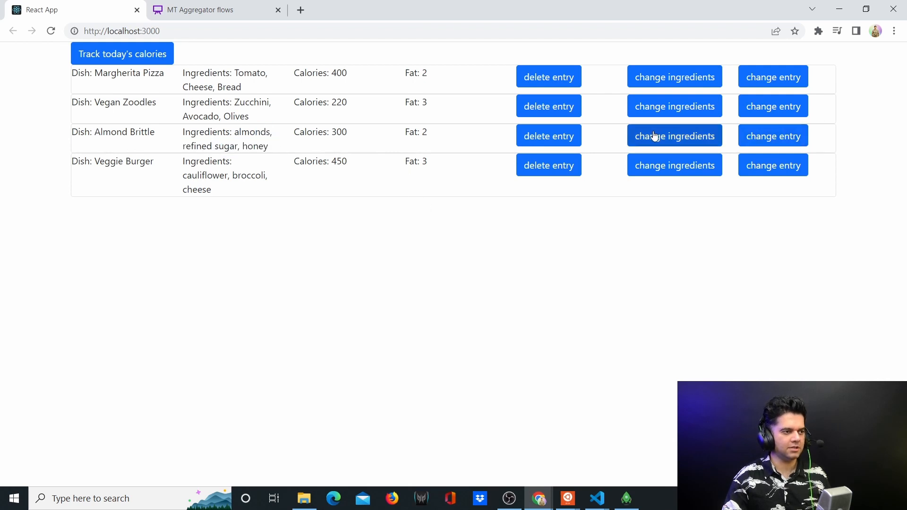
{"action": "mouse_move", "coordinate": [122, 53]}
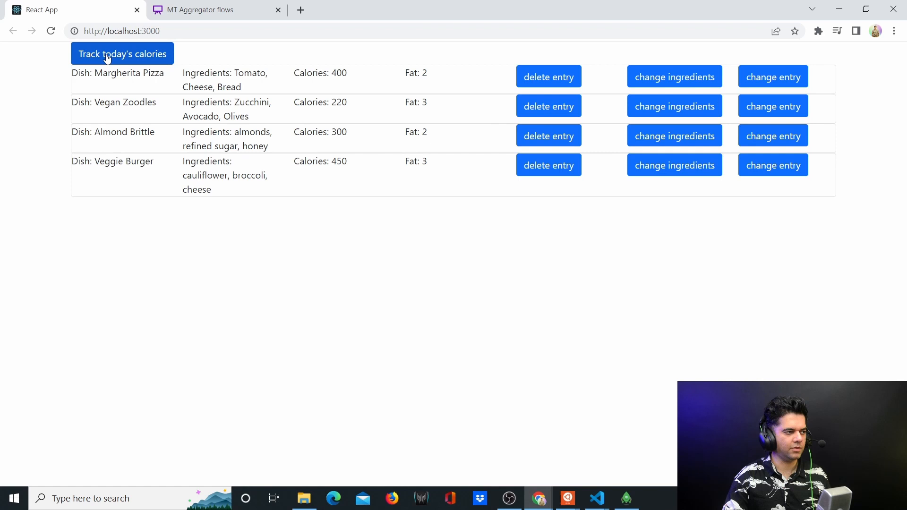
{"action": "mouse_move", "coordinate": [674, 136]}
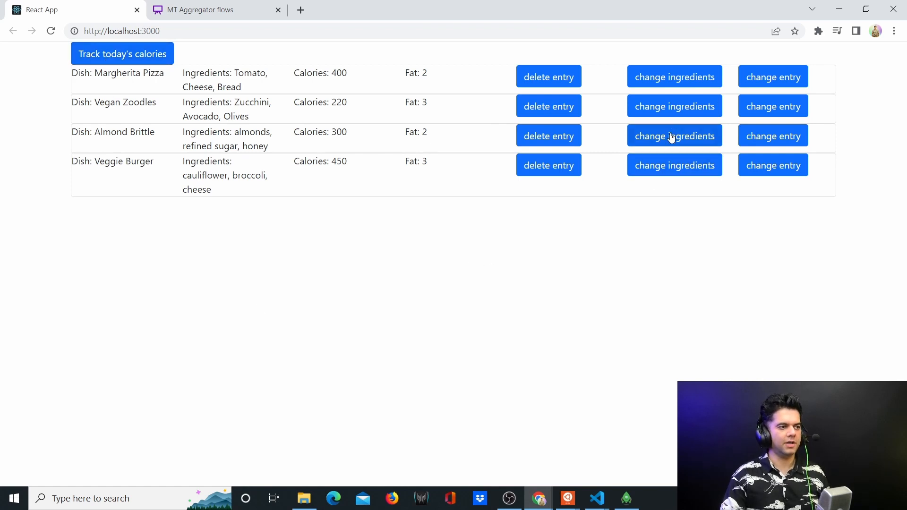
{"action": "left_click", "coordinate": [675, 135]}
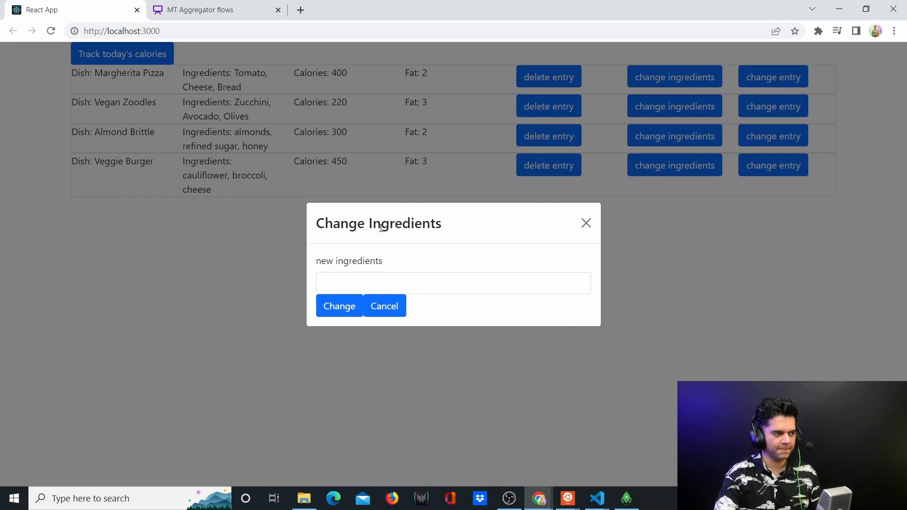
{"action": "left_click", "coordinate": [384, 305]}
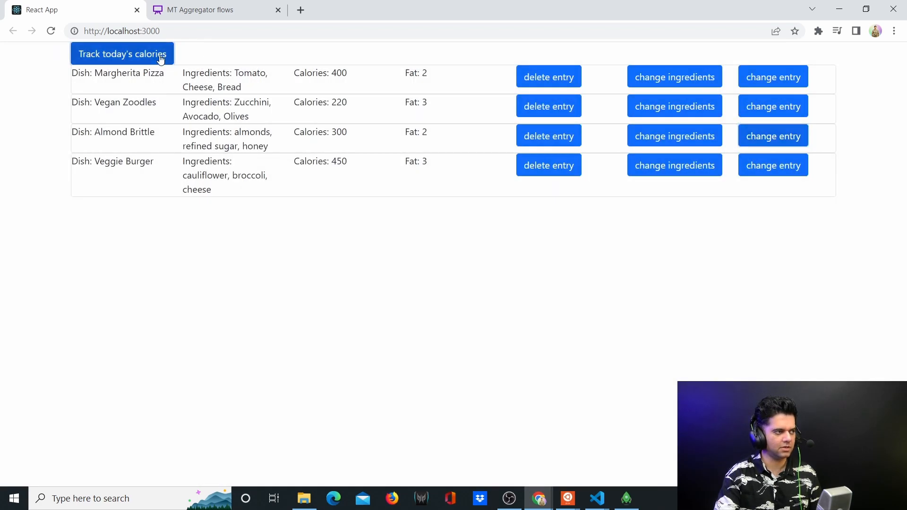
{"action": "mouse_move", "coordinate": [483, 130]}
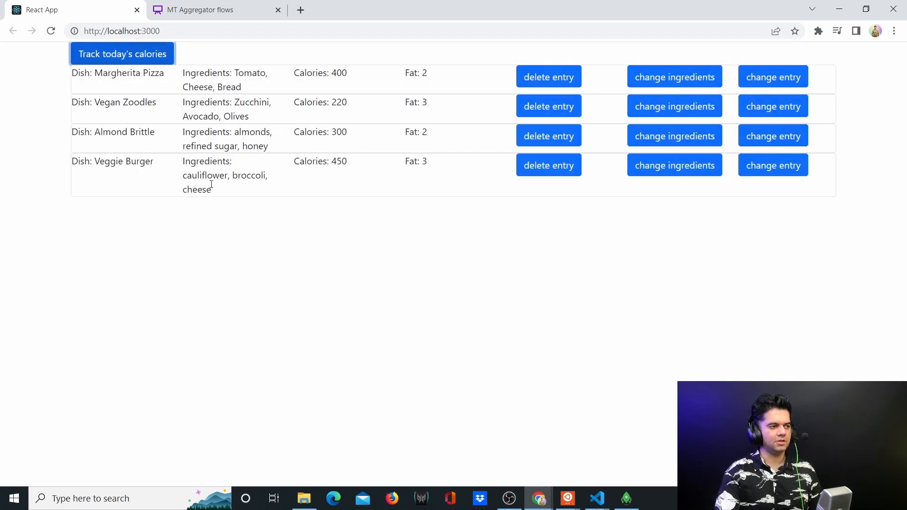
{"action": "mouse_move", "coordinate": [548, 106]}
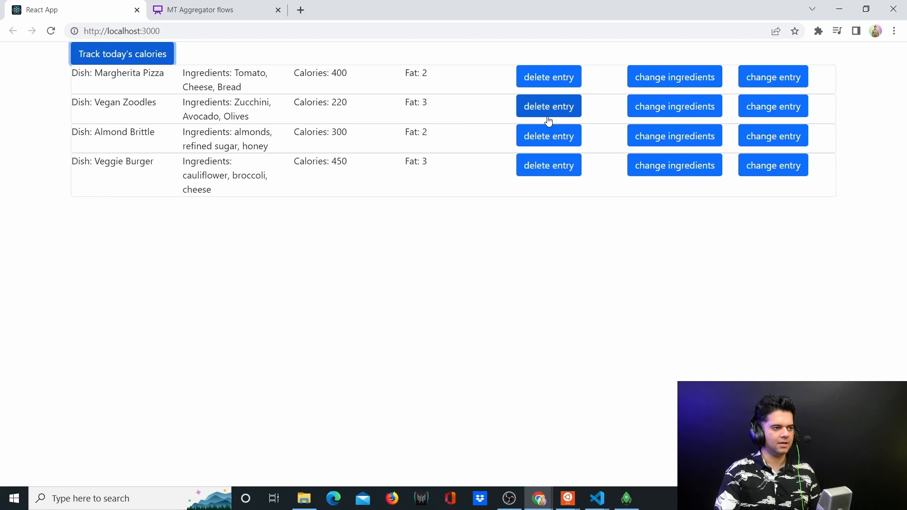
{"action": "mouse_move", "coordinate": [215, 63]}
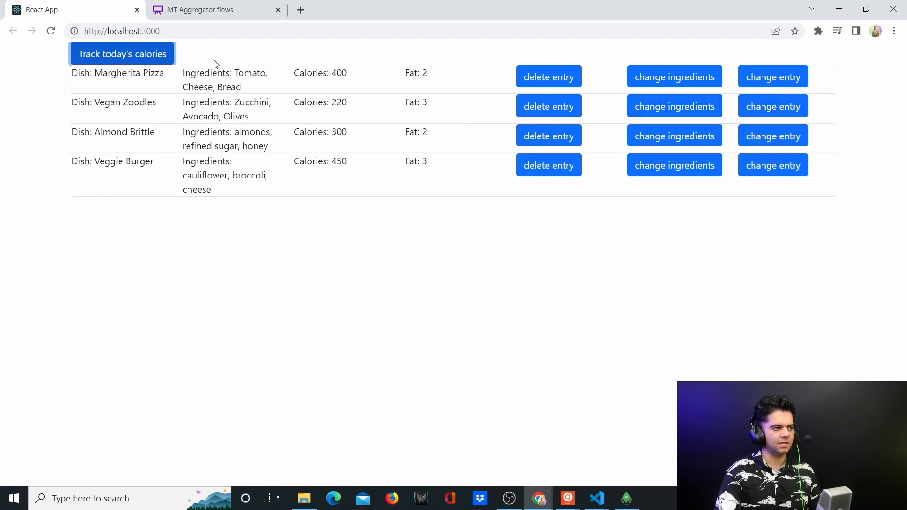
{"action": "left_click", "coordinate": [122, 53]}
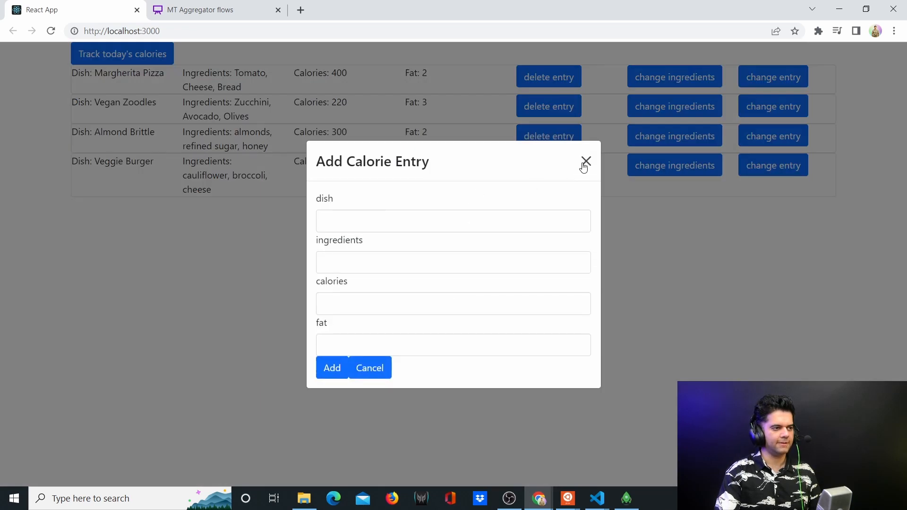
{"action": "left_click", "coordinate": [586, 160]}
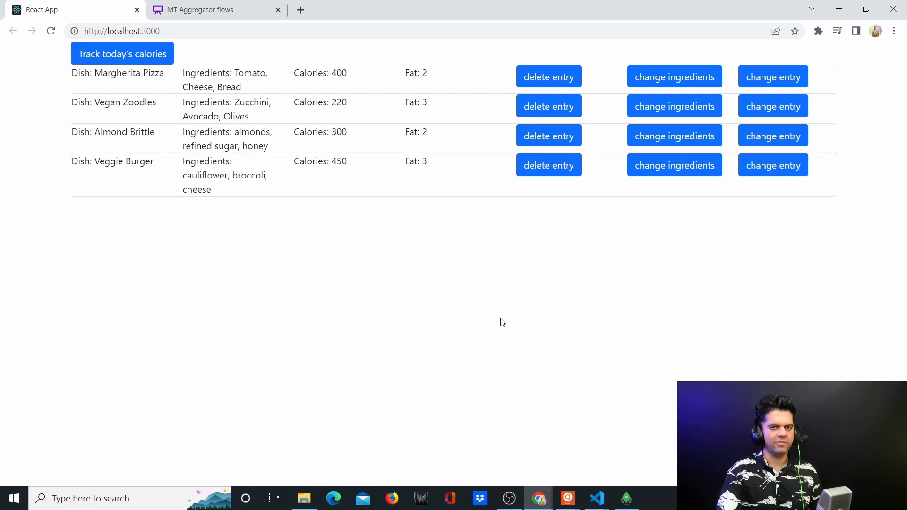
{"action": "mouse_move", "coordinate": [507, 337]}
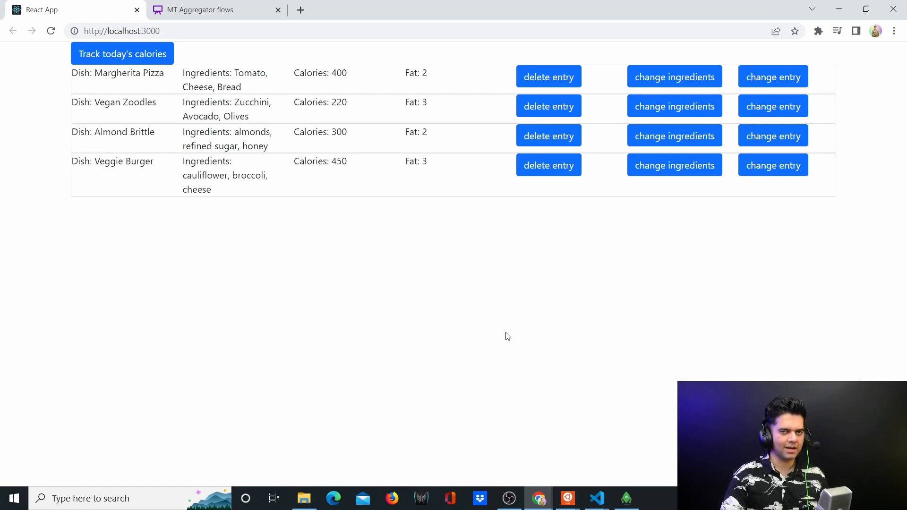
{"action": "mouse_move", "coordinate": [524, 342]}
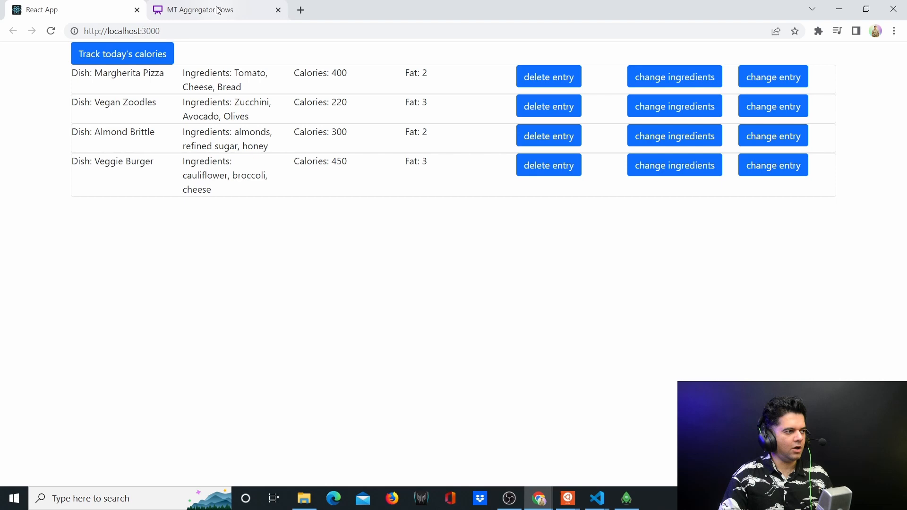
Open the MT Aggregator flows board, select the Validator v10 and Mongo-driver boxes, and zoom out
{"action": "left_click", "coordinate": [203, 10]}
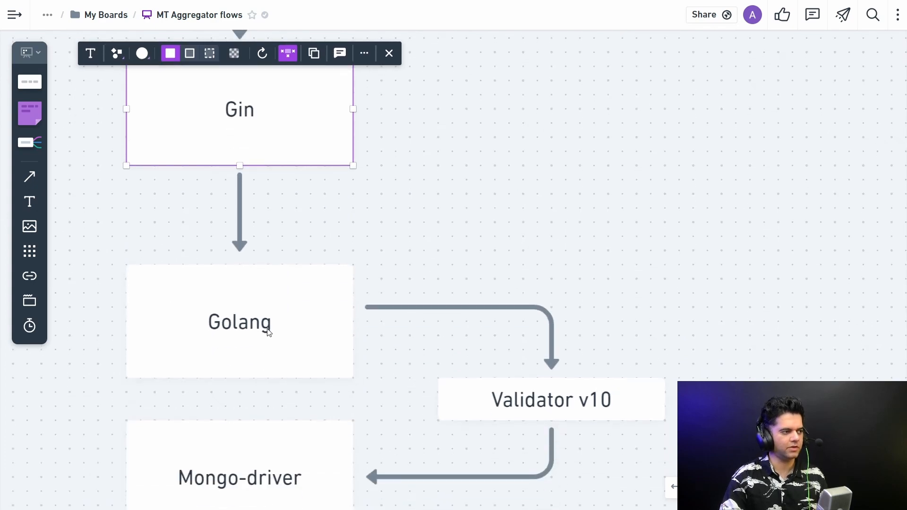
{"action": "scroll", "scroll_direction": "down", "scroll_amount": 3}
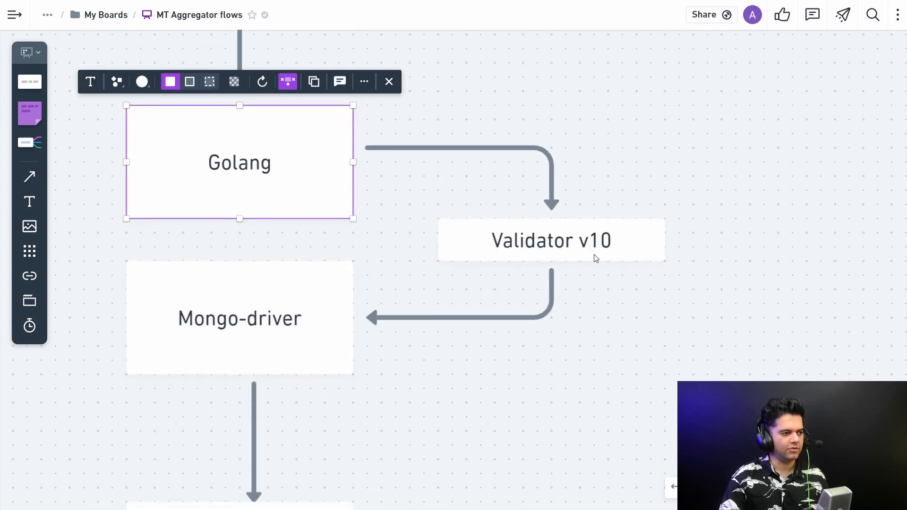
{"action": "left_click", "coordinate": [551, 240]}
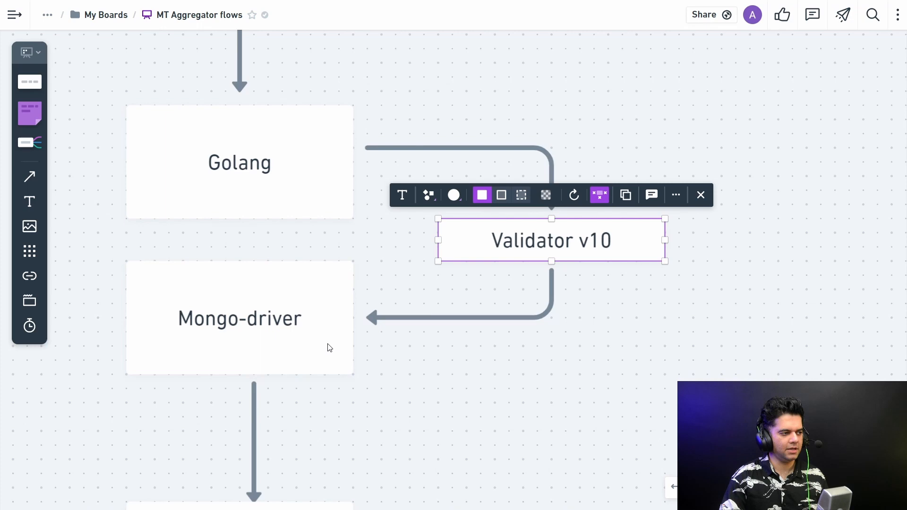
{"action": "left_click", "coordinate": [239, 317]}
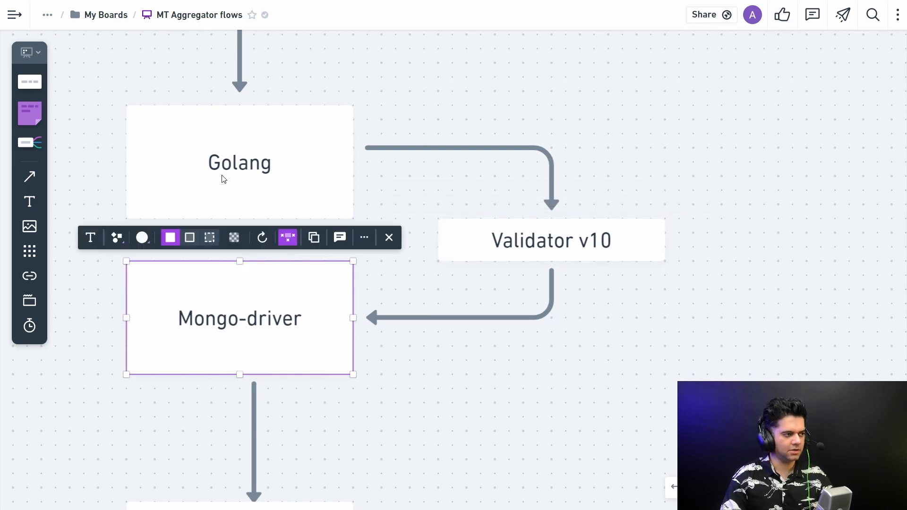
{"action": "left_click", "coordinate": [550, 240]}
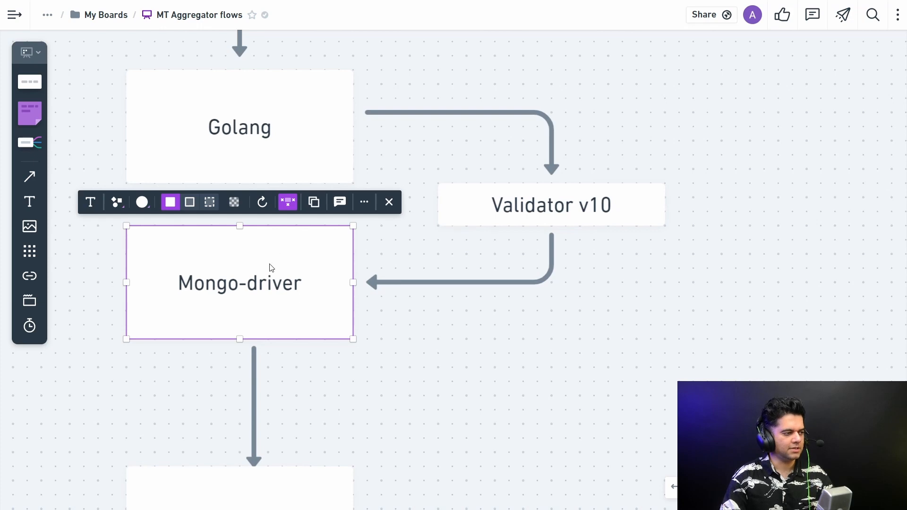
{"action": "scroll", "scroll_direction": "down", "scroll_amount": 3}
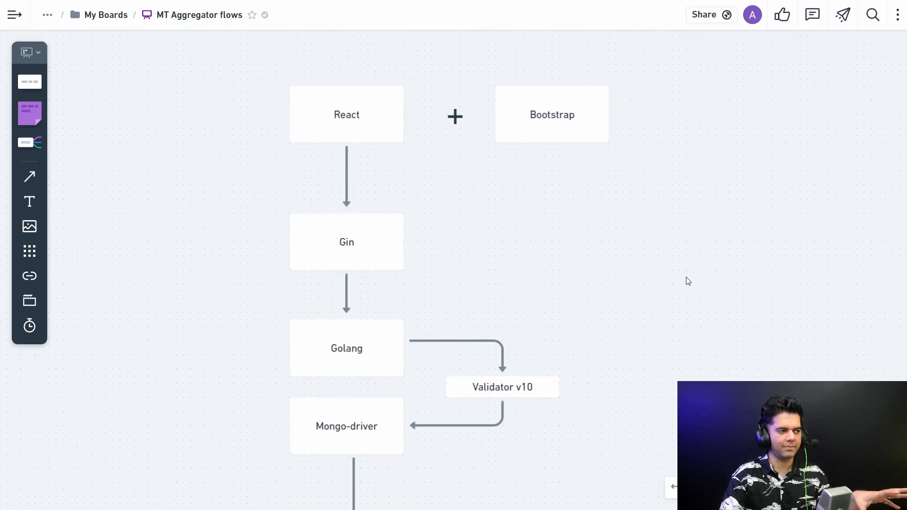
Scroll down the canvas toward the Models/Routes backend file diagram
{"action": "scroll", "scroll_direction": "down", "scroll_amount": 3}
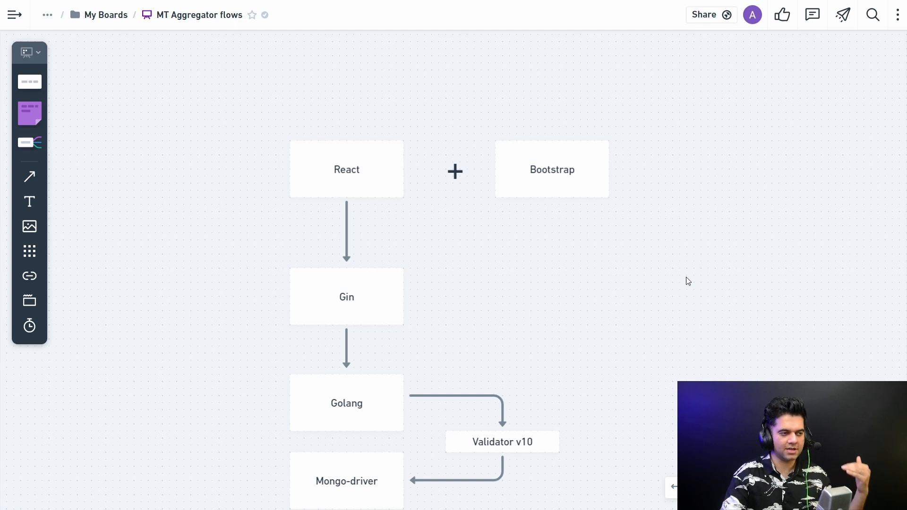
{"action": "mouse_move", "coordinate": [666, 298]}
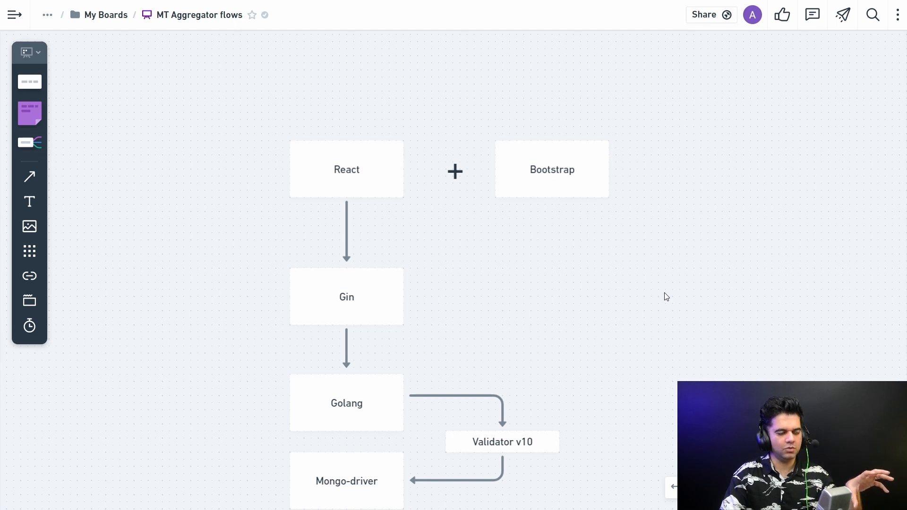
{"action": "scroll", "scroll_direction": "down", "scroll_amount": 3}
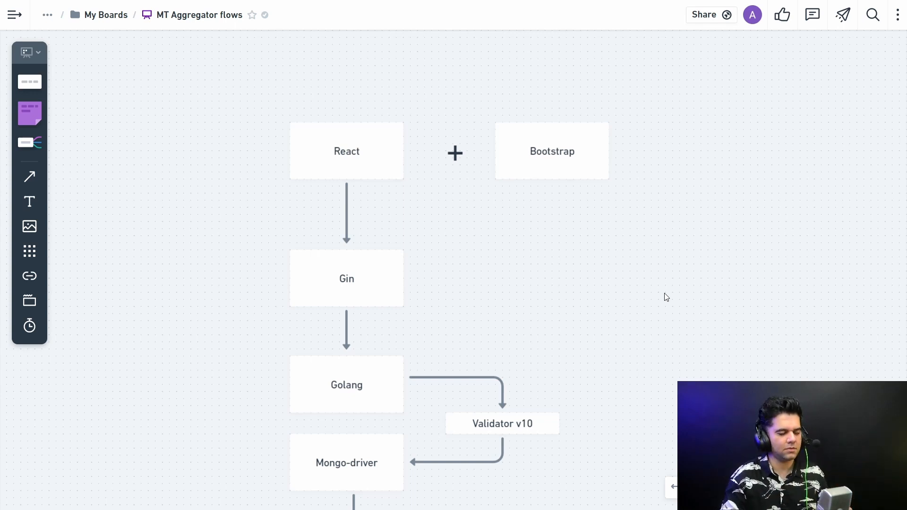
{"action": "mouse_move", "coordinate": [704, 292]}
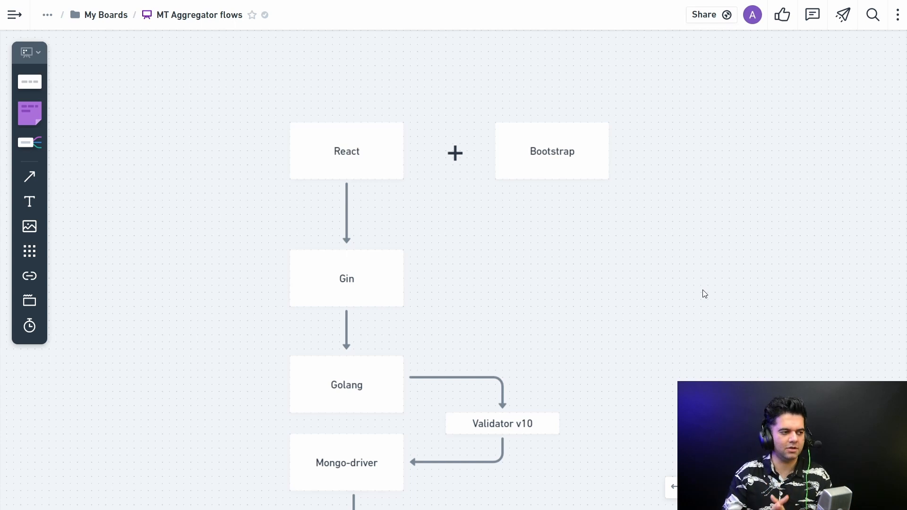
{"action": "mouse_move", "coordinate": [728, 295]}
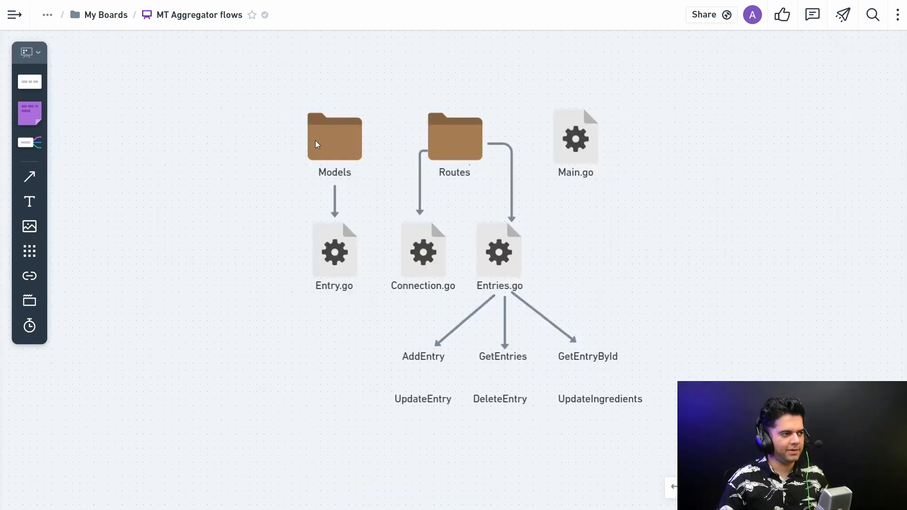
{"action": "mouse_move", "coordinate": [658, 246]}
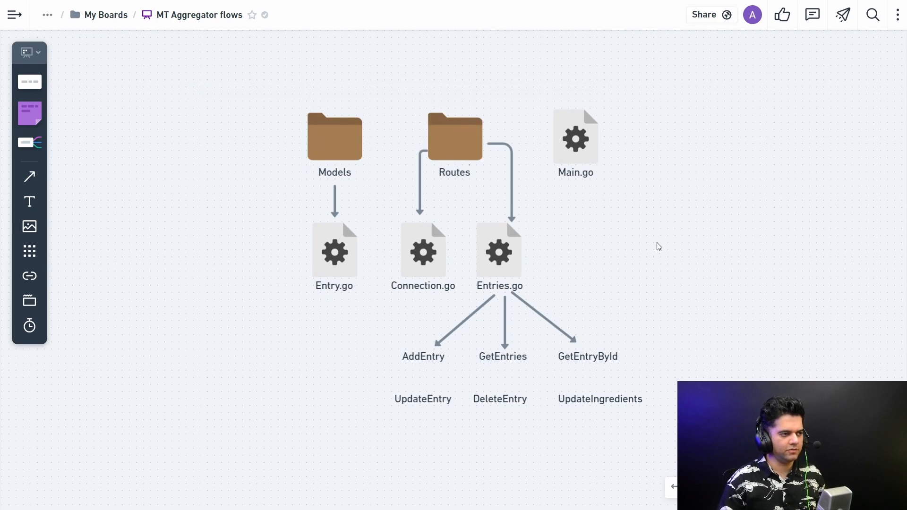
{"action": "mouse_move", "coordinate": [329, 155]}
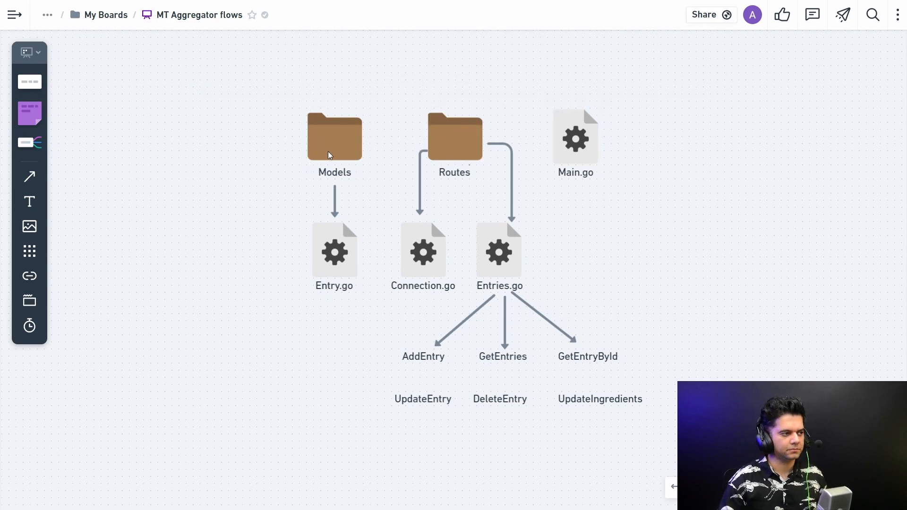
{"action": "left_click", "coordinate": [334, 251]}
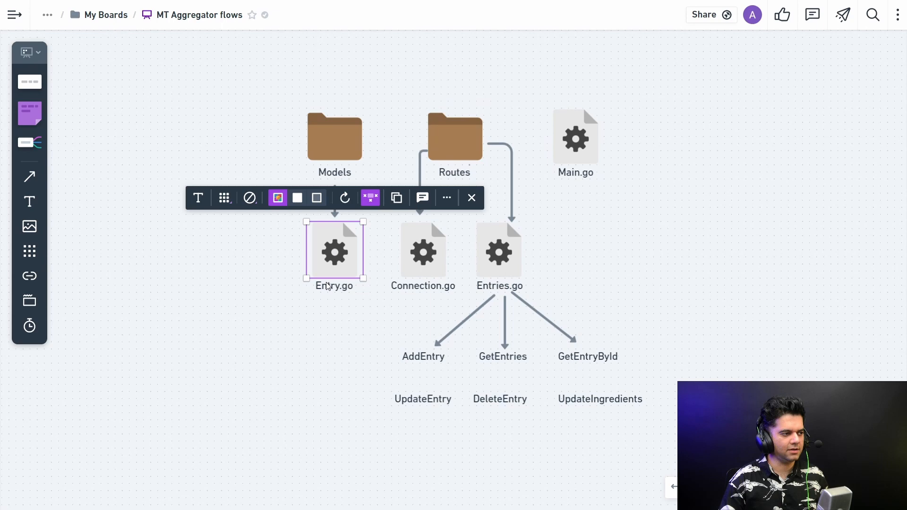
{"action": "left_click", "coordinate": [332, 314]}
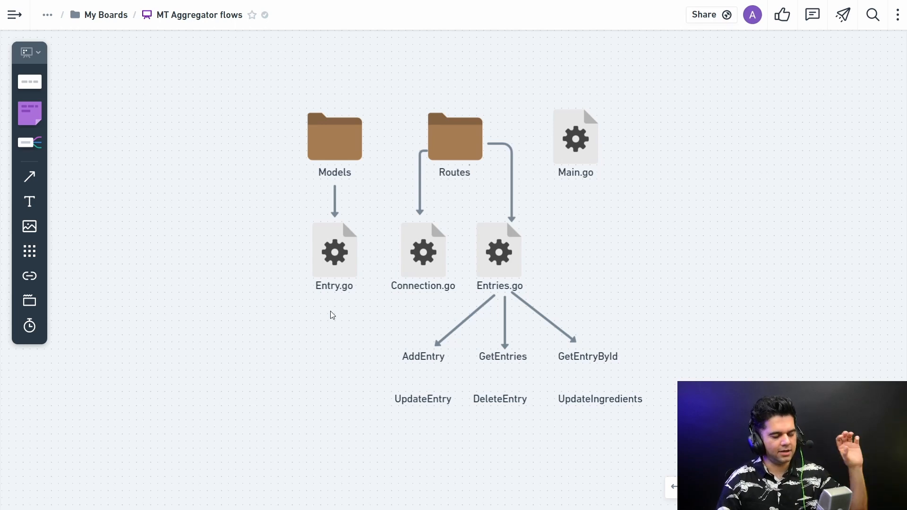
{"action": "mouse_move", "coordinate": [338, 267]}
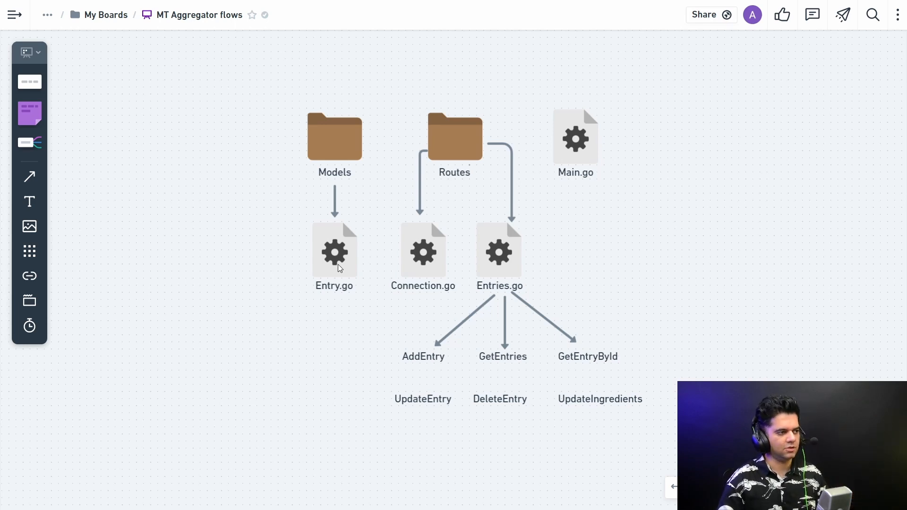
{"action": "left_click", "coordinate": [335, 252]}
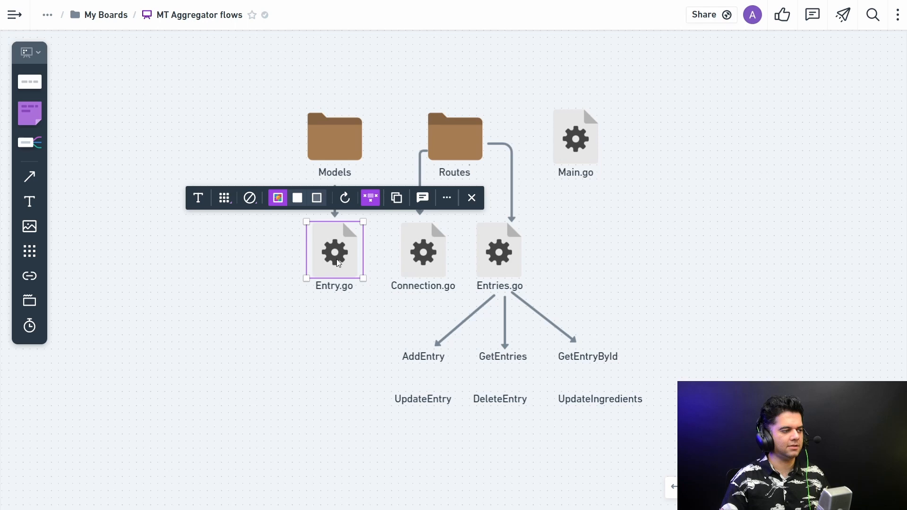
{"action": "left_click", "coordinate": [316, 340]}
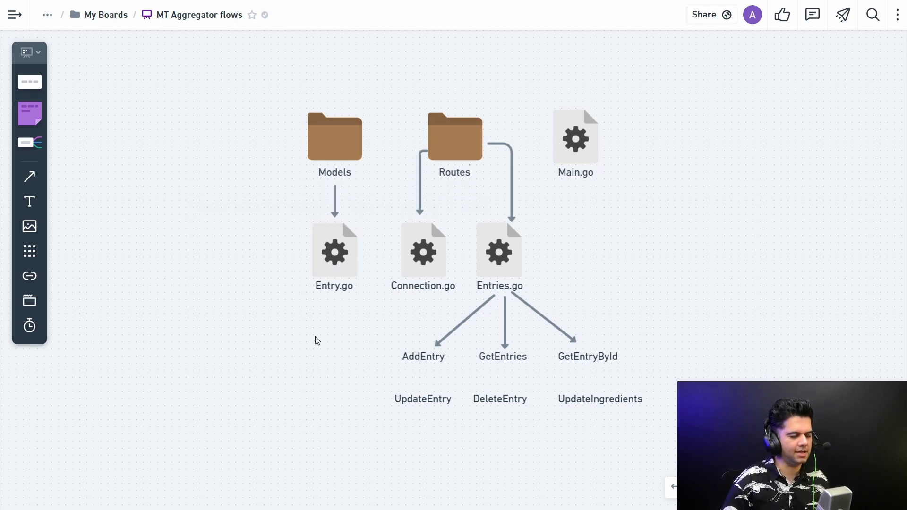
{"action": "left_click", "coordinate": [454, 137]}
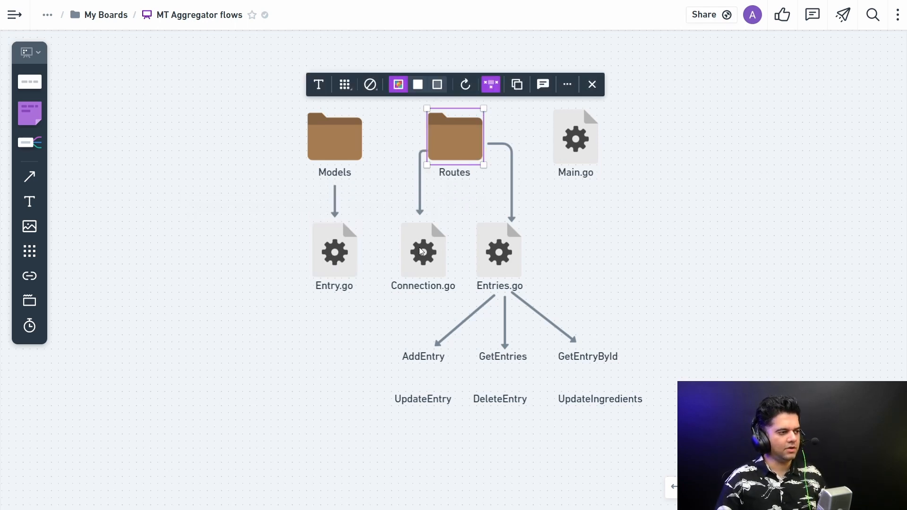
{"action": "left_click", "coordinate": [422, 252]}
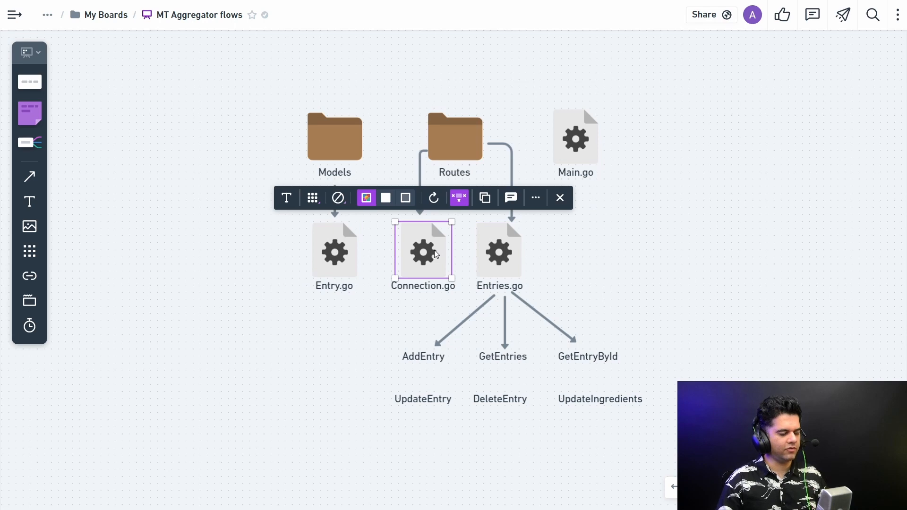
{"action": "left_click", "coordinate": [408, 309]}
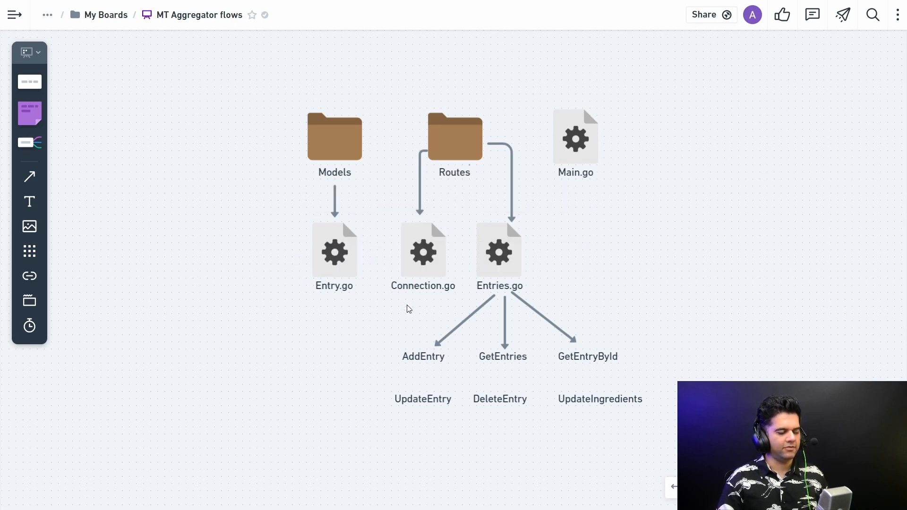
{"action": "mouse_move", "coordinate": [418, 297]}
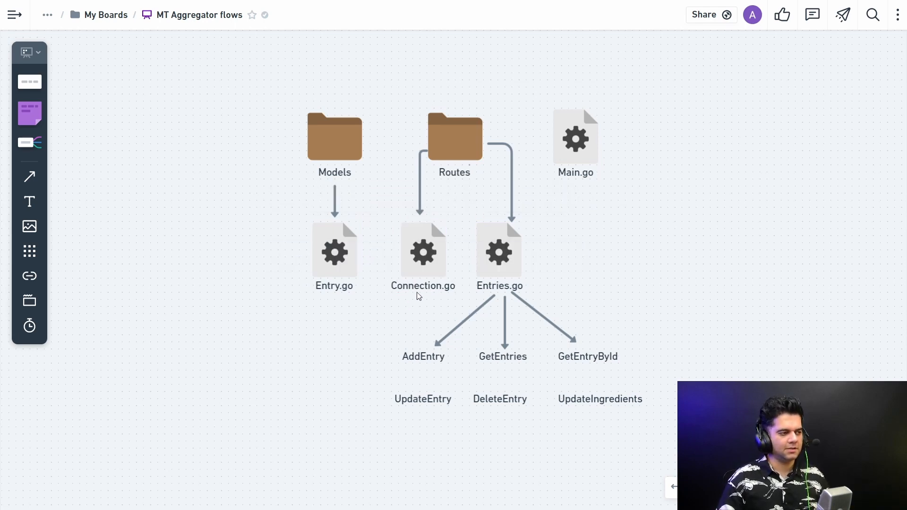
{"action": "mouse_move", "coordinate": [573, 291]}
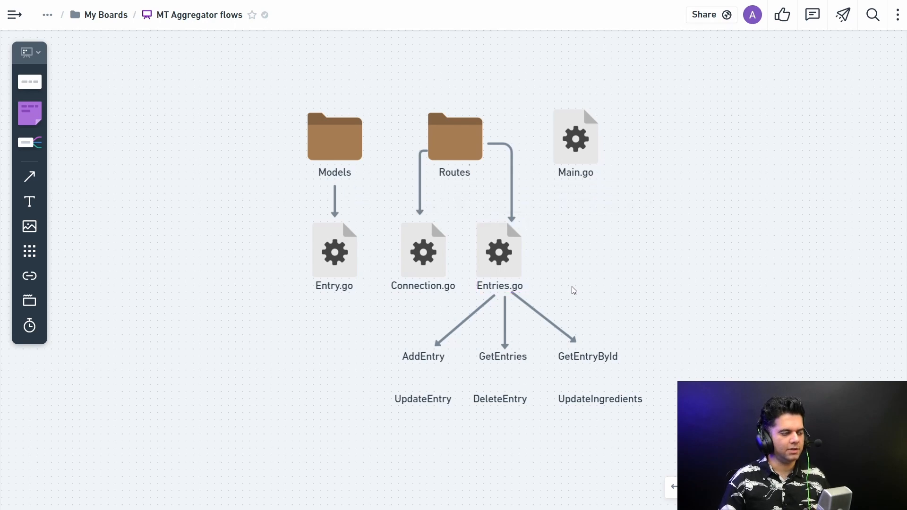
{"action": "mouse_move", "coordinate": [405, 366]}
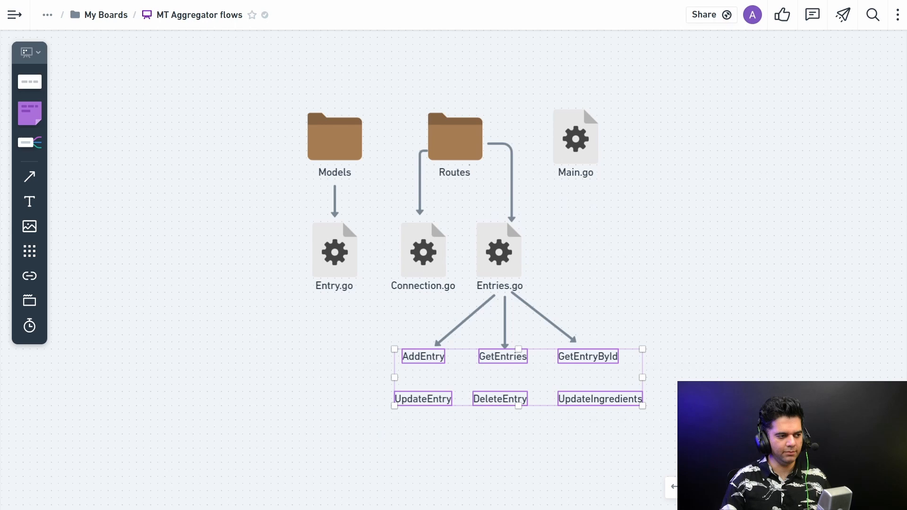
{"action": "double_click", "coordinate": [423, 356]}
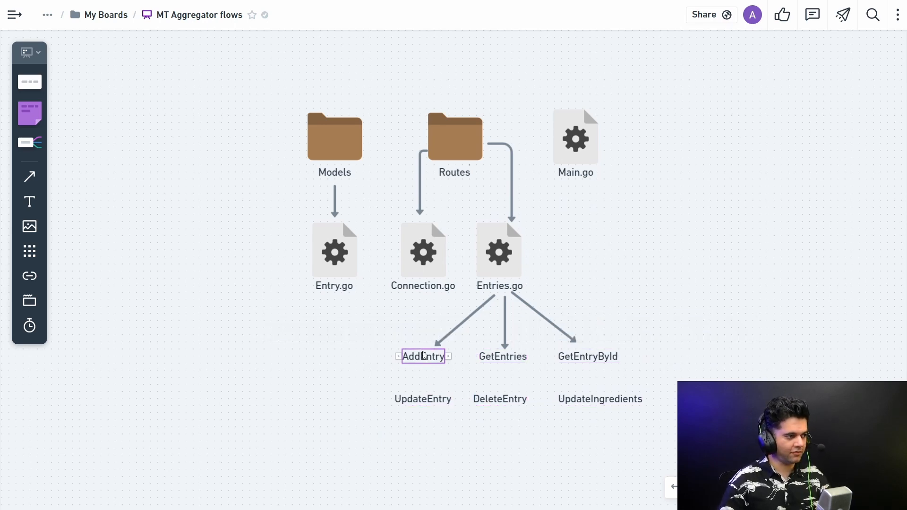
{"action": "left_click", "coordinate": [502, 357]}
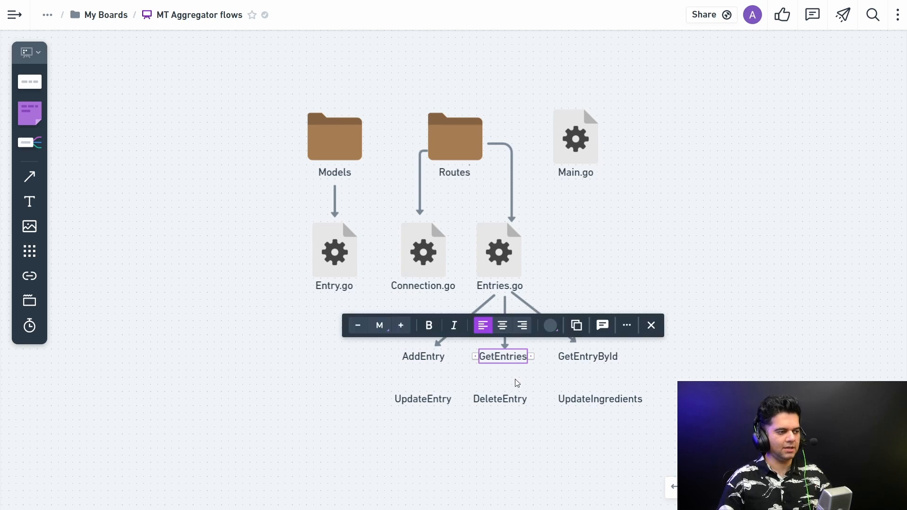
{"action": "left_click", "coordinate": [587, 356]}
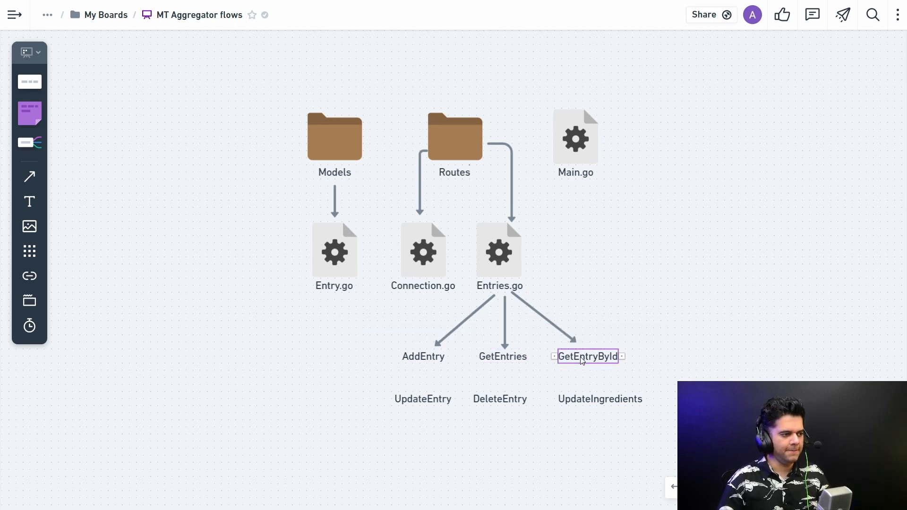
{"action": "left_click", "coordinate": [587, 355]}
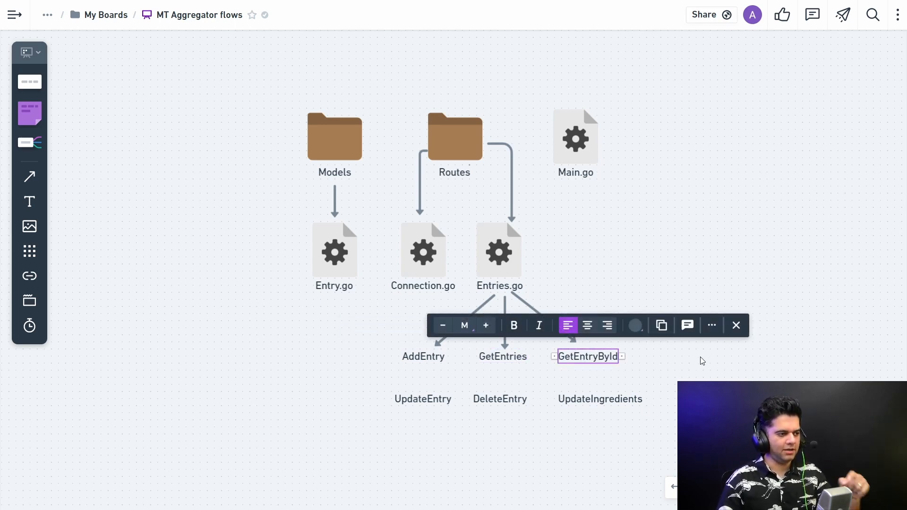
{"action": "left_click", "coordinate": [437, 444]}
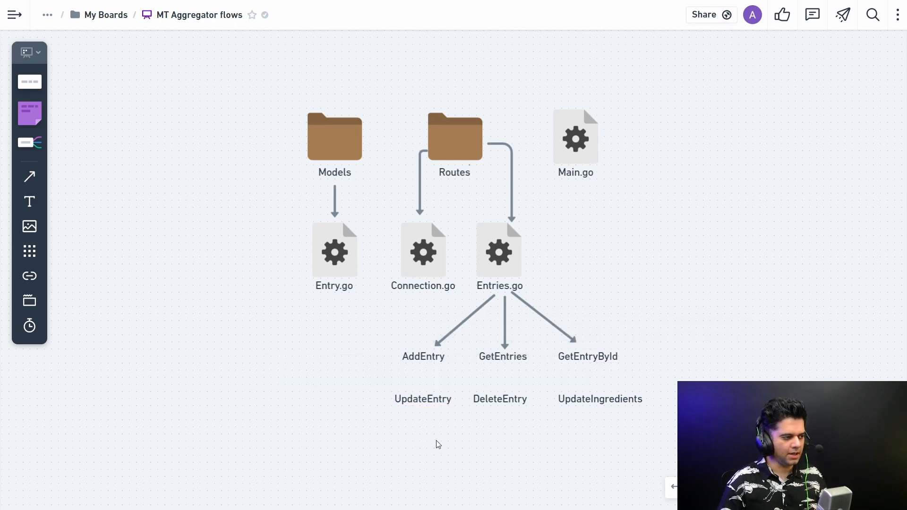
{"action": "mouse_move", "coordinate": [440, 409]}
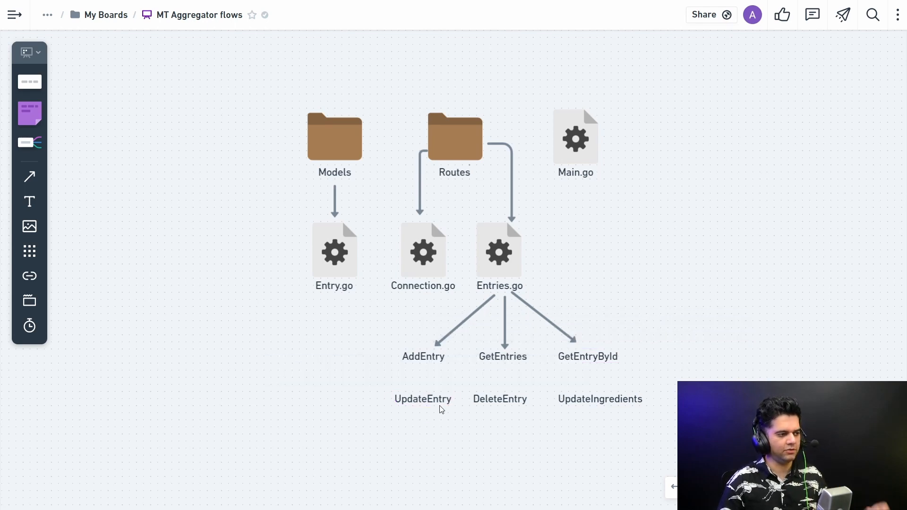
{"action": "mouse_move", "coordinate": [570, 409]}
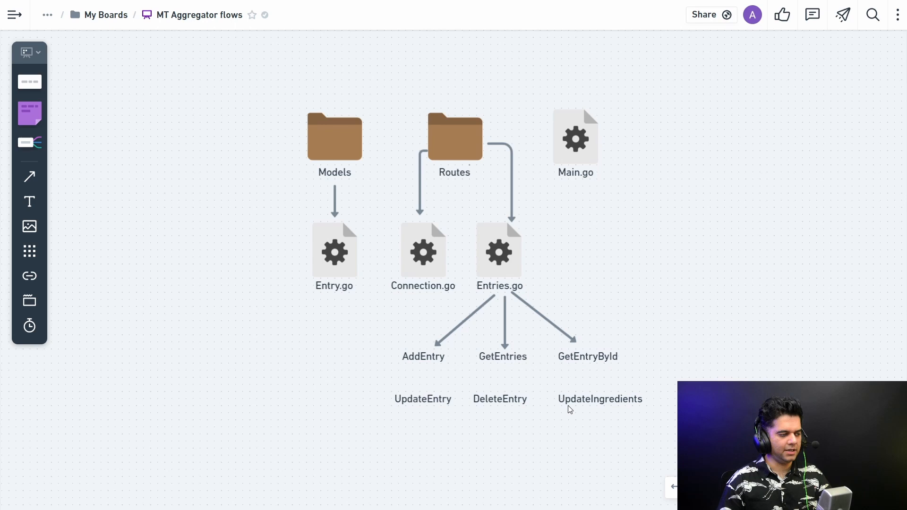
{"action": "left_click", "coordinate": [600, 398]}
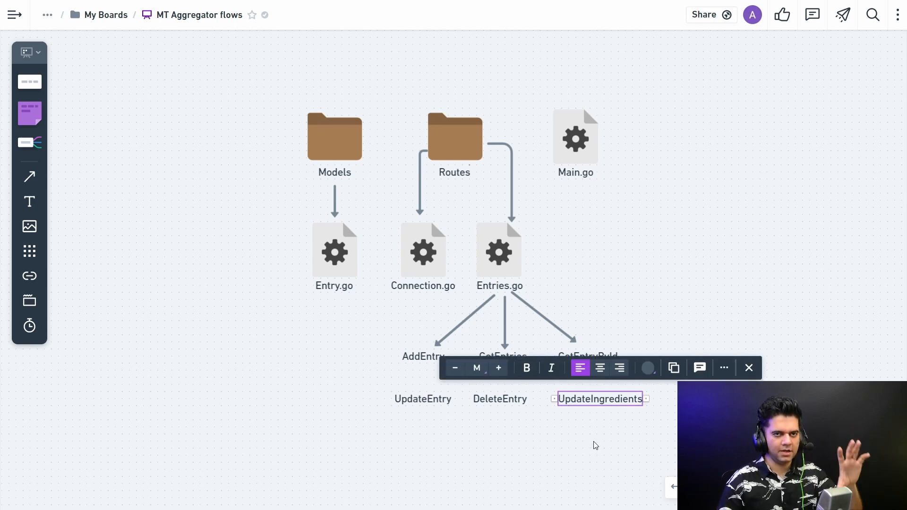
{"action": "left_click", "coordinate": [617, 265]}
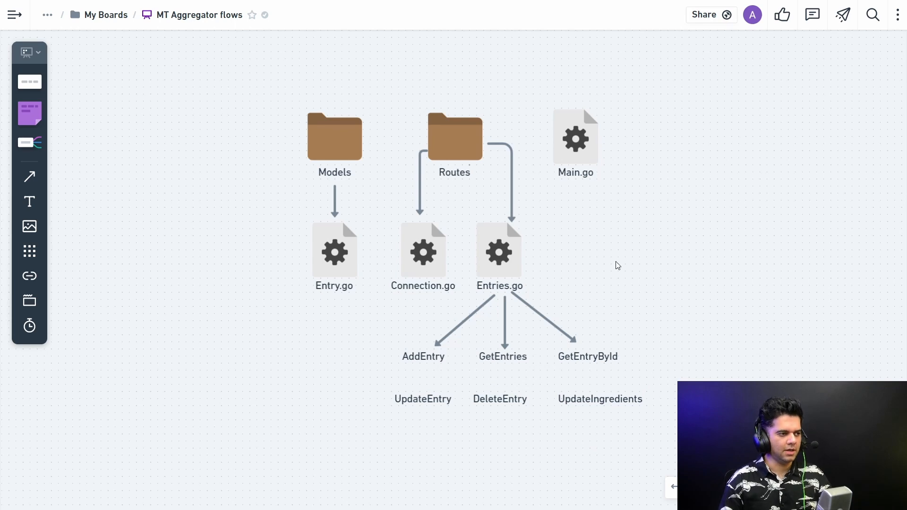
{"action": "mouse_move", "coordinate": [693, 256]}
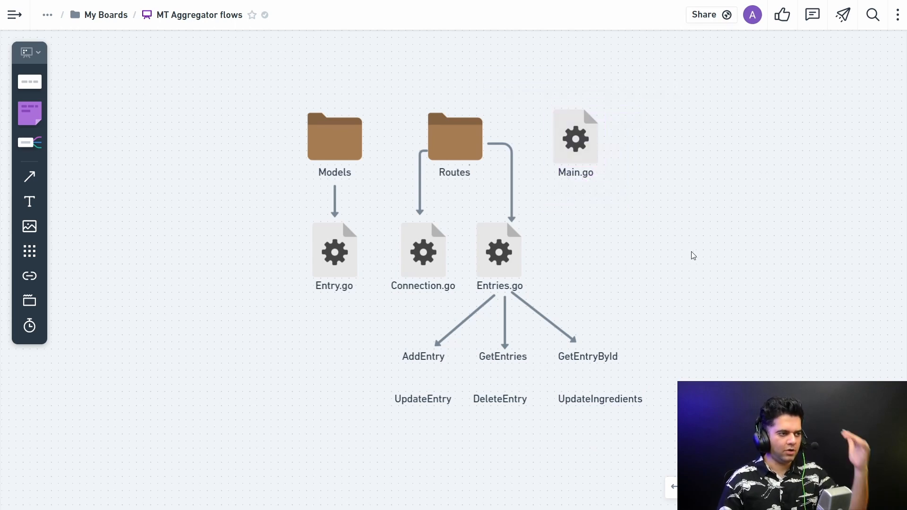
{"action": "mouse_move", "coordinate": [608, 199]}
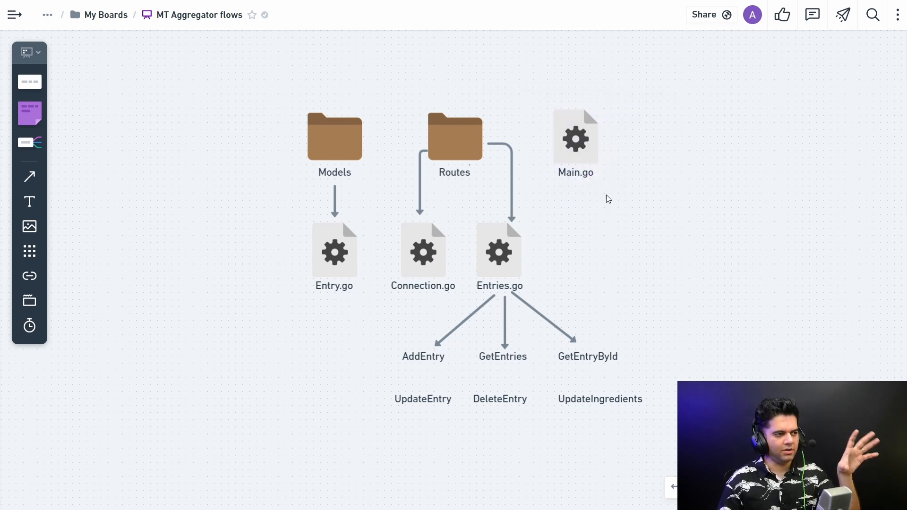
{"action": "mouse_move", "coordinate": [599, 214]}
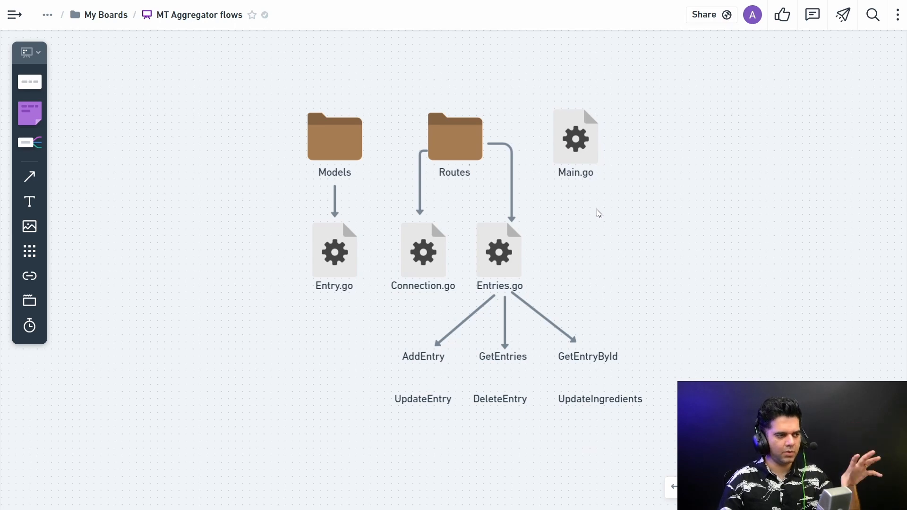
{"action": "mouse_move", "coordinate": [504, 258]}
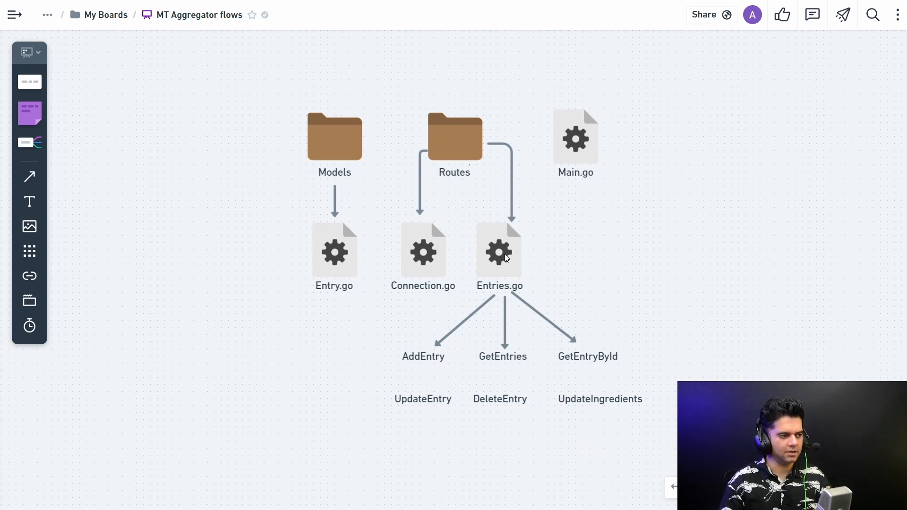
{"action": "mouse_move", "coordinate": [680, 306]}
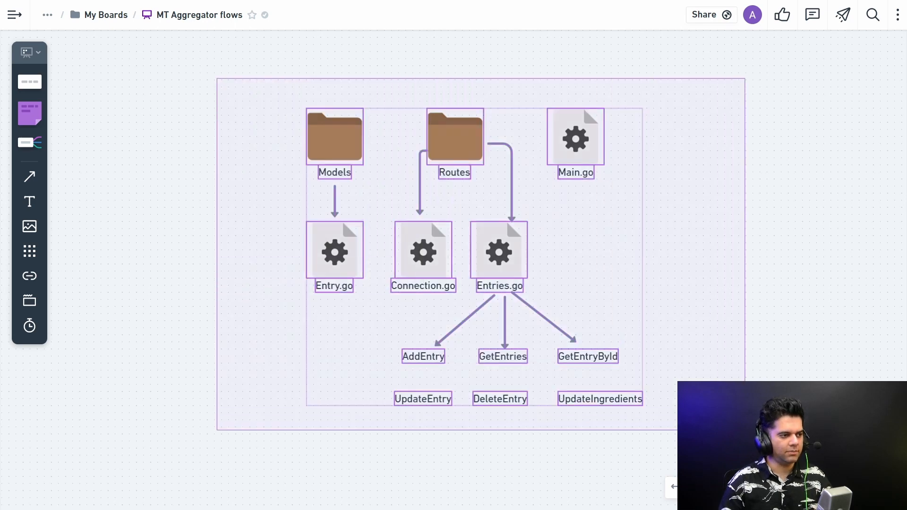
{"action": "left_click", "coordinate": [475, 255]}
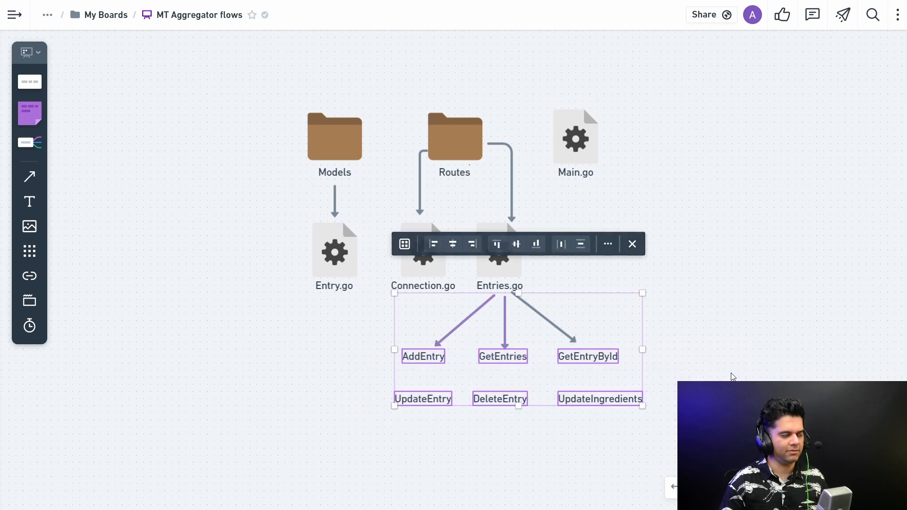
{"action": "left_click", "coordinate": [732, 376]}
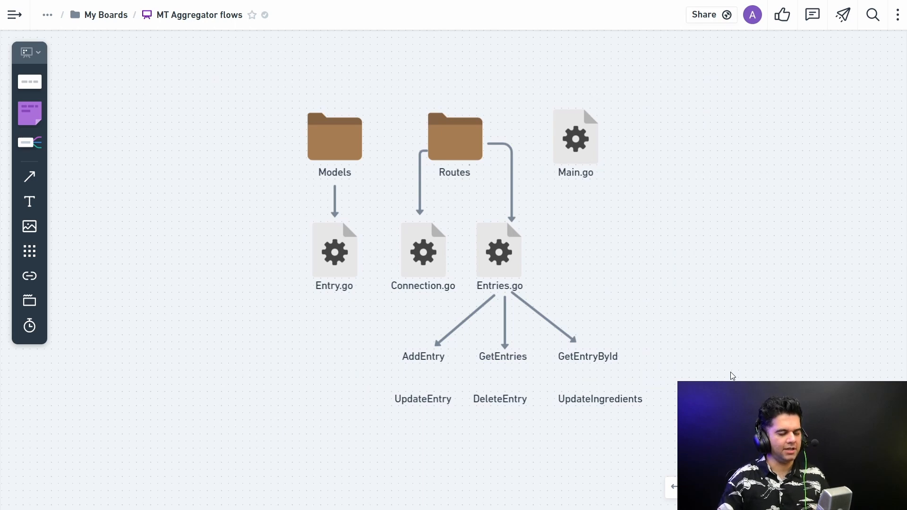
{"action": "mouse_move", "coordinate": [651, 271]}
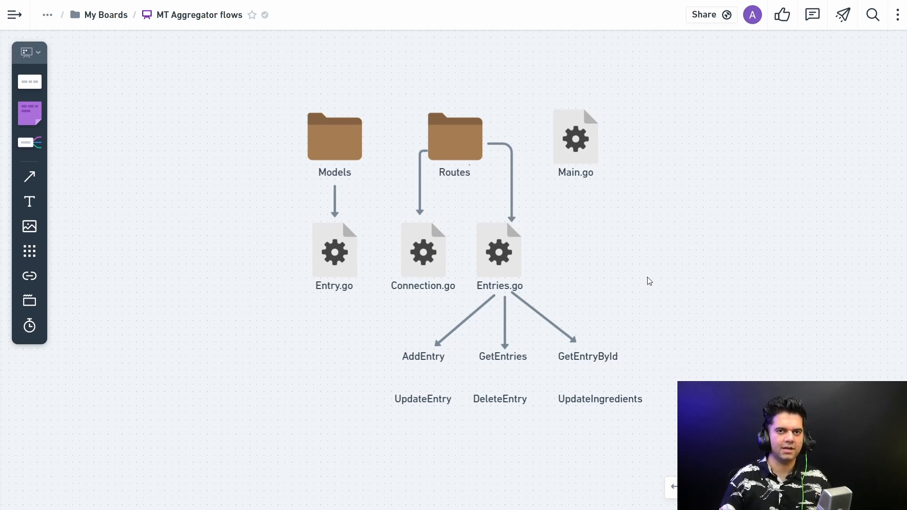
{"action": "mouse_move", "coordinate": [656, 284]}
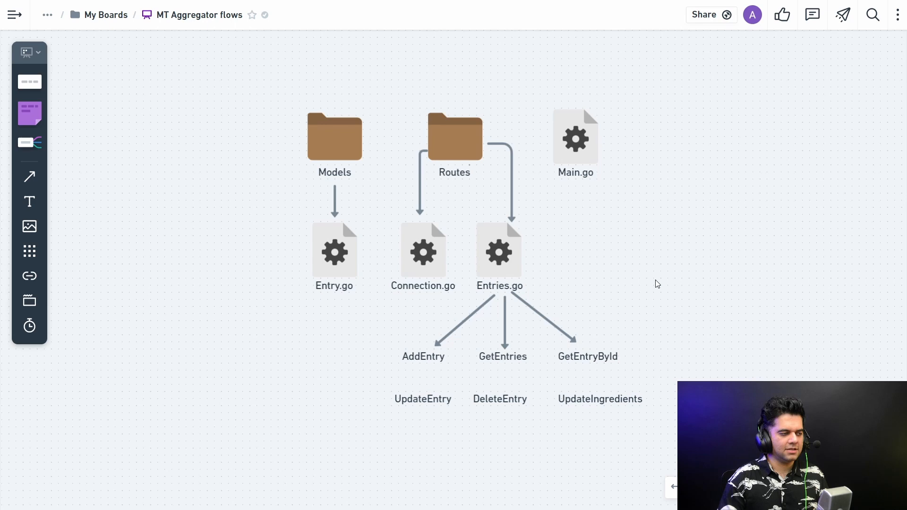